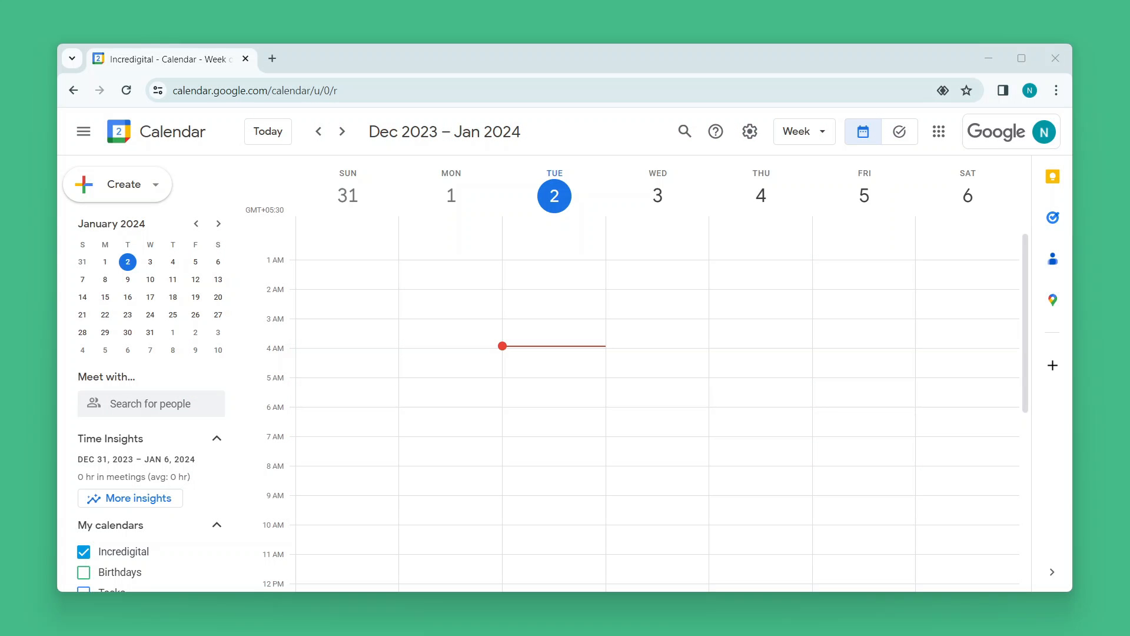
- Pick Appointment schedule from the Create menu
{"action": "left_click", "coordinate": [124, 184]}
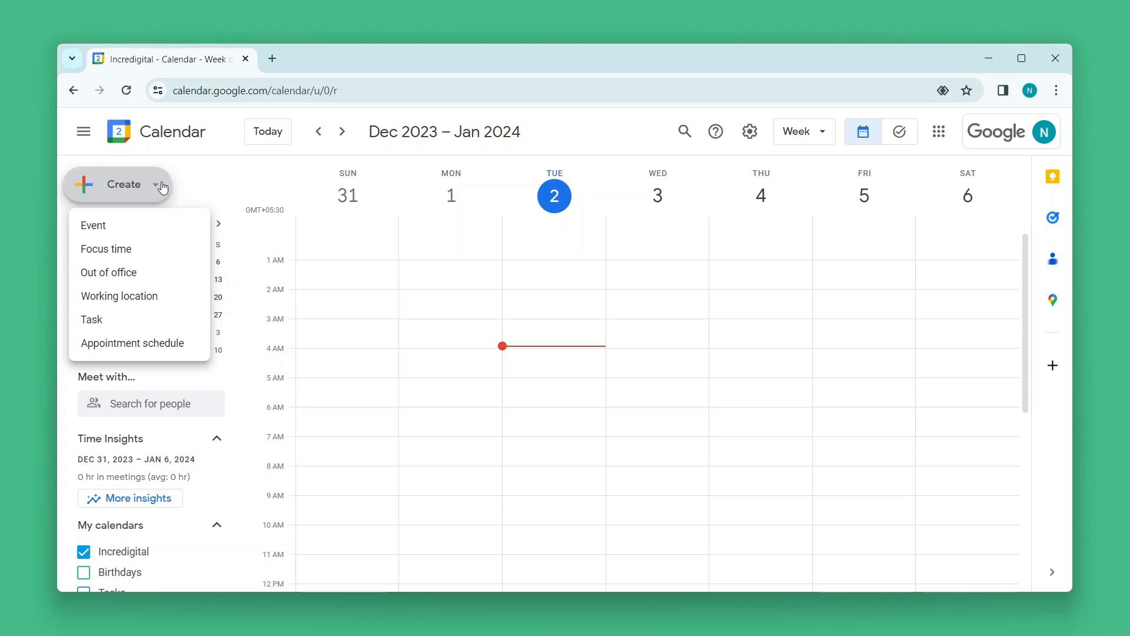
{"action": "mouse_move", "coordinate": [146, 346]}
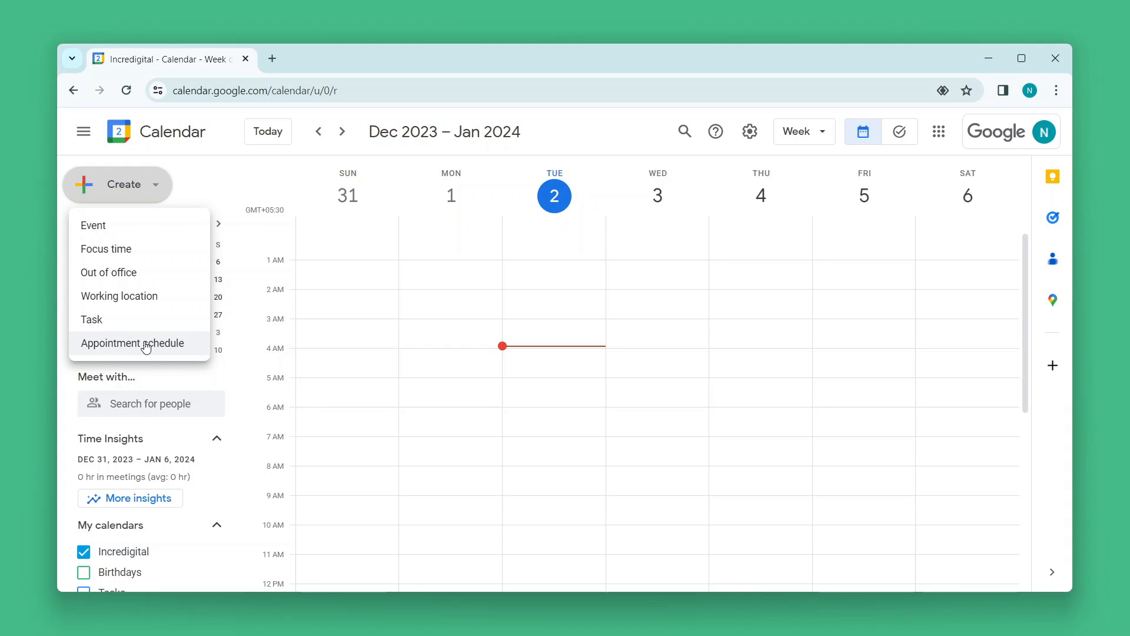
{"action": "left_click", "coordinate": [133, 343]}
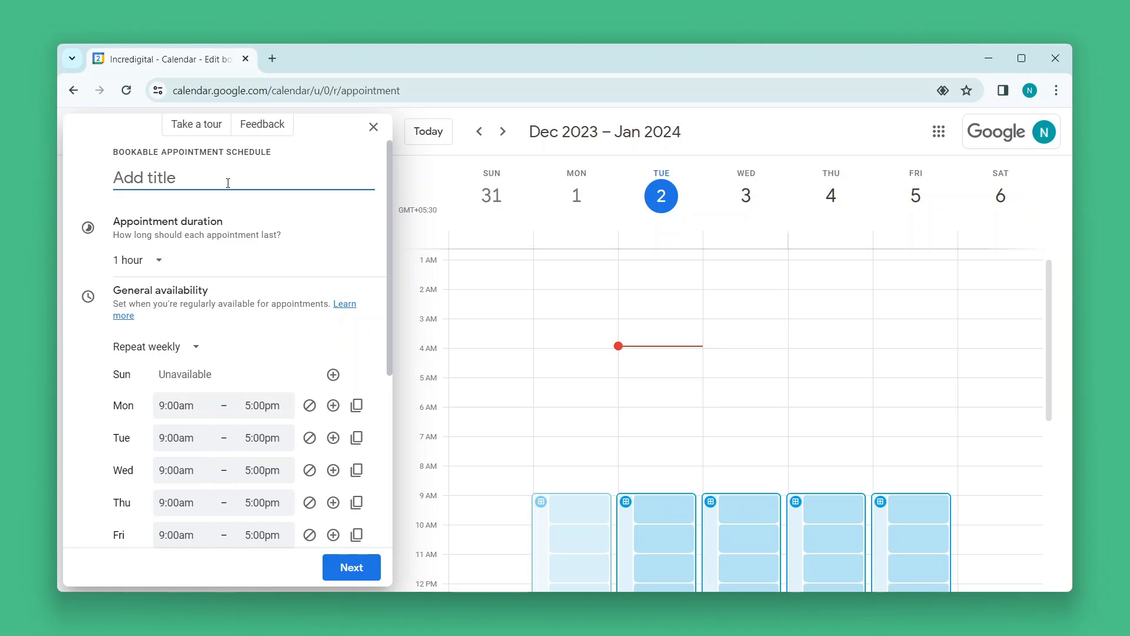
- Set 30-minute slots and Monday hours 2:00–4:30pm plus 7:00–9:00pm, copied to all days
{"action": "left_click", "coordinate": [138, 259]}
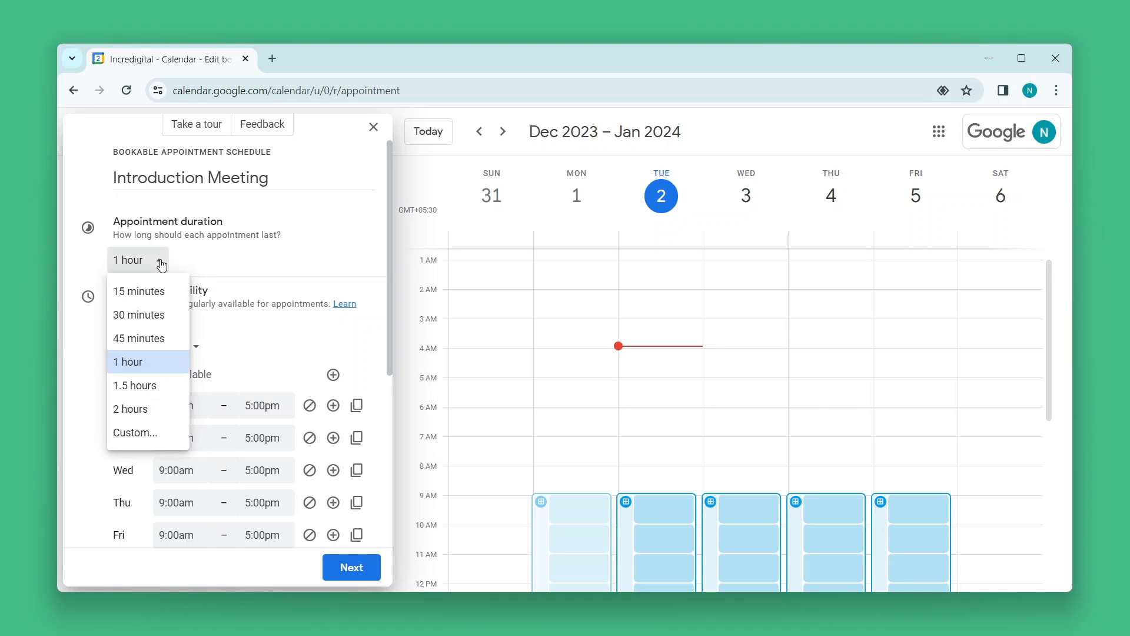
{"action": "left_click", "coordinate": [139, 314]}
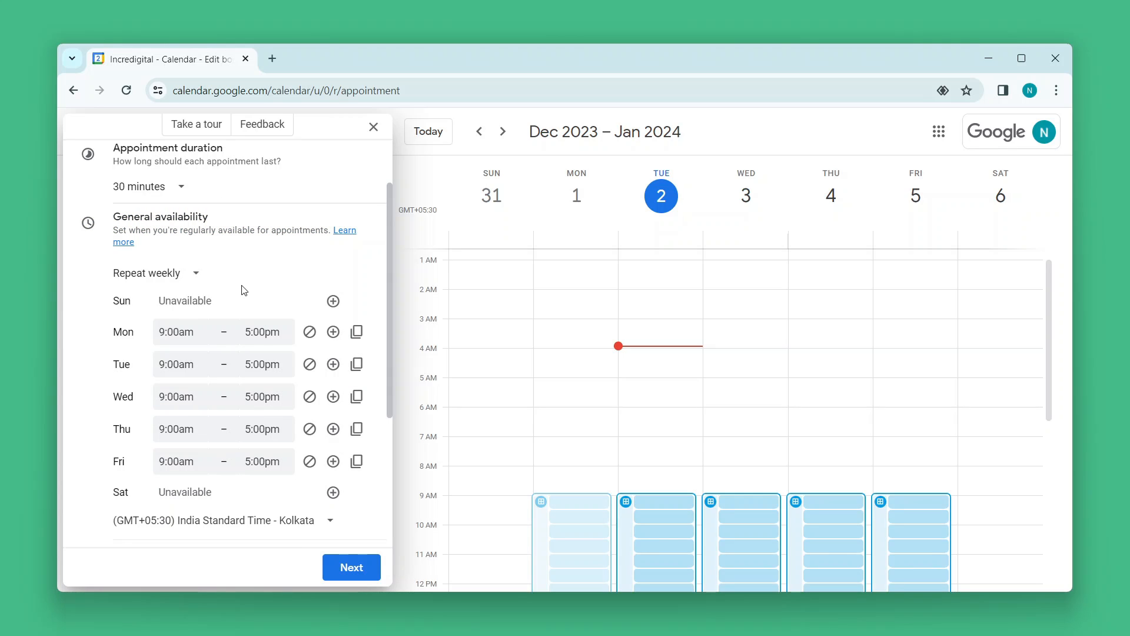
{"action": "left_click", "coordinate": [177, 332]}
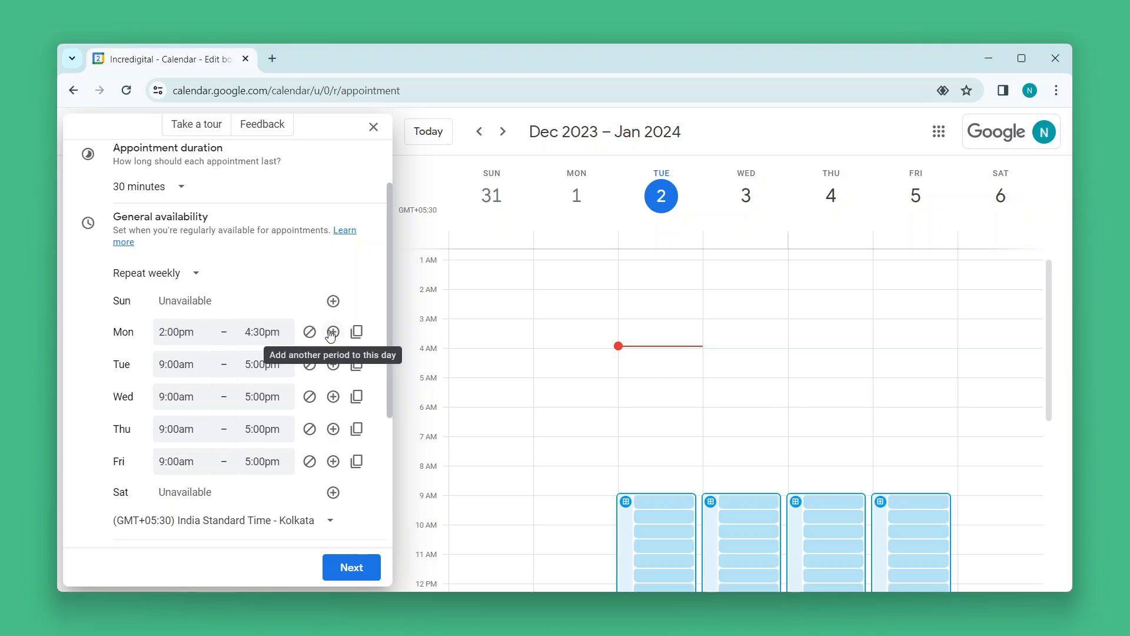
{"action": "left_click", "coordinate": [333, 332]}
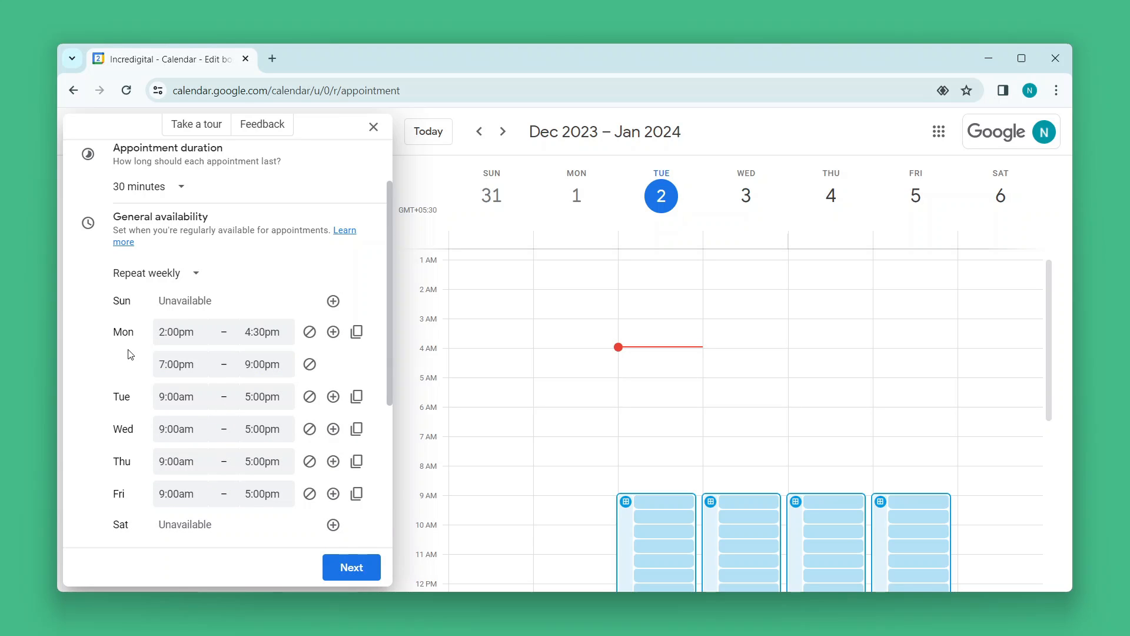
{"action": "left_click", "coordinate": [175, 332]}
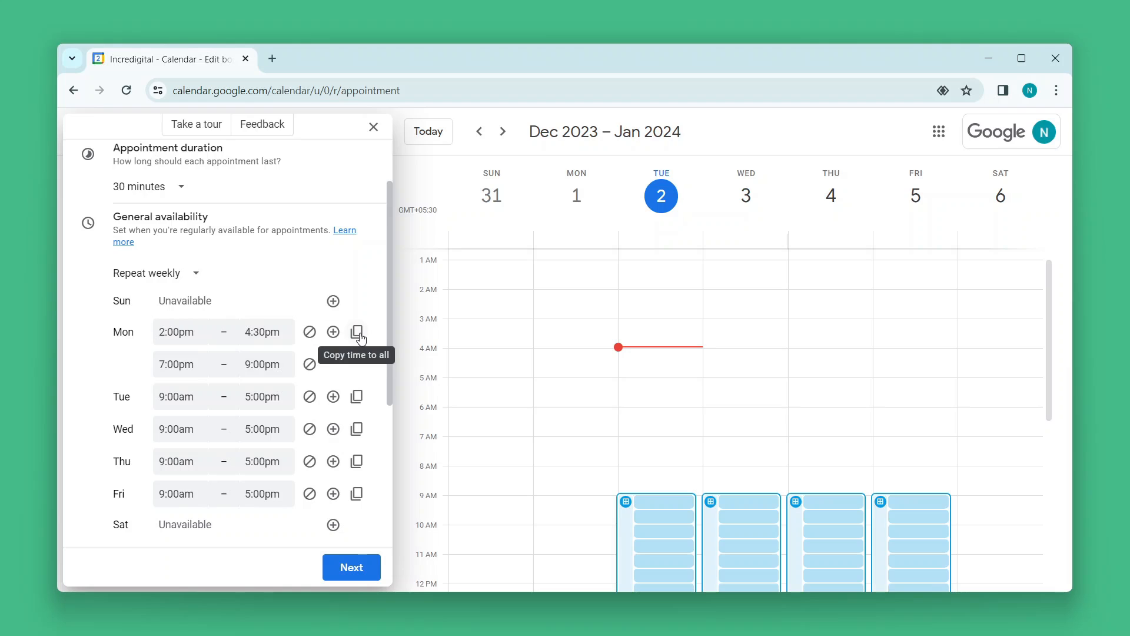
{"action": "left_click", "coordinate": [357, 332]}
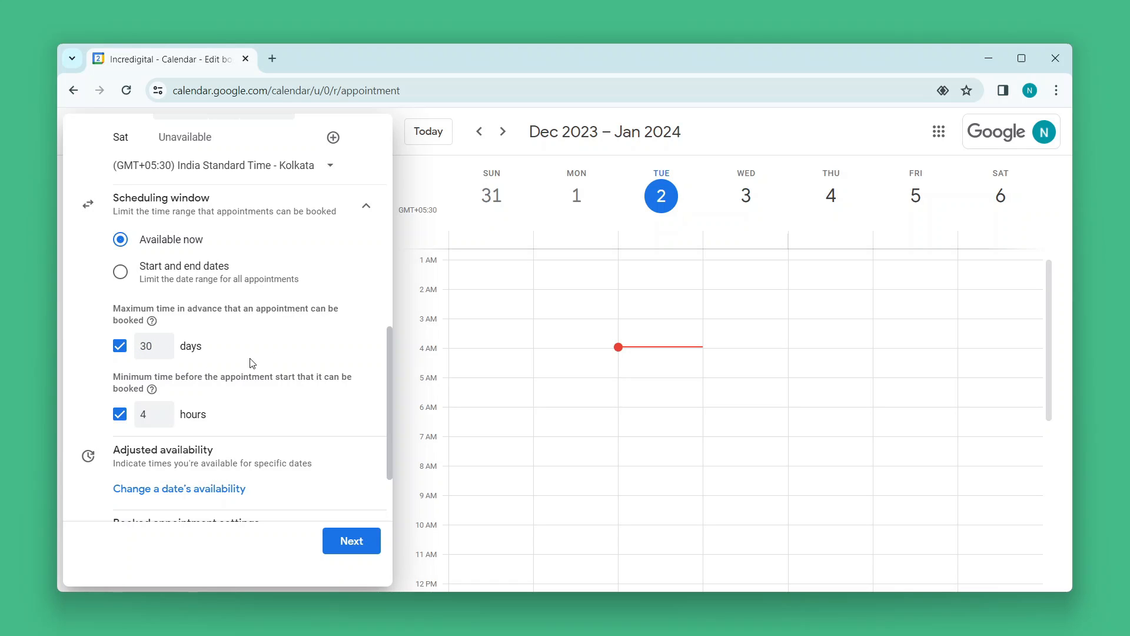
- Set the minimum notice before booking to 12 hours
{"action": "left_click", "coordinate": [151, 414]}
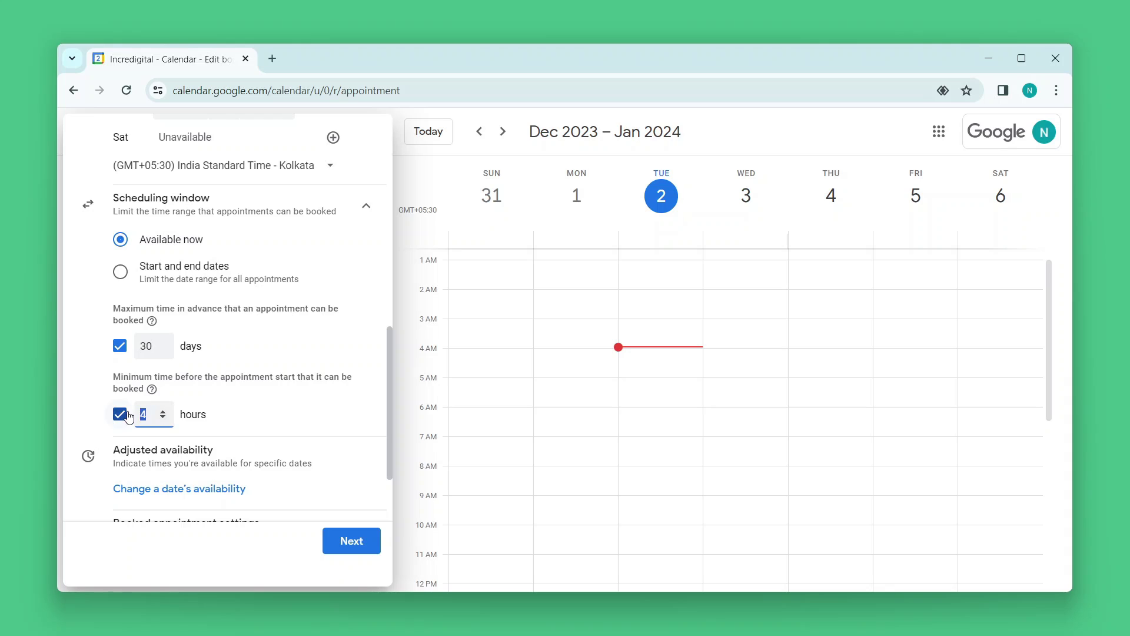
{"action": "type", "text": "12"}
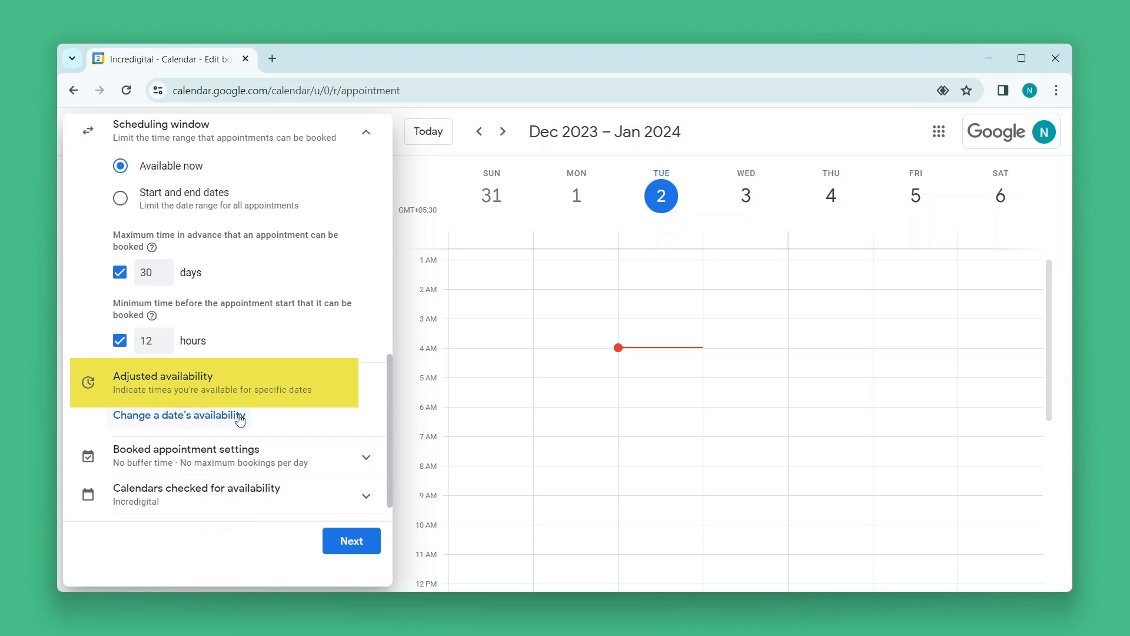
- Override January 11 so 2:00–4:30pm is unavailable, leaving only 7:00–9:00pm
{"action": "left_click", "coordinate": [177, 415]}
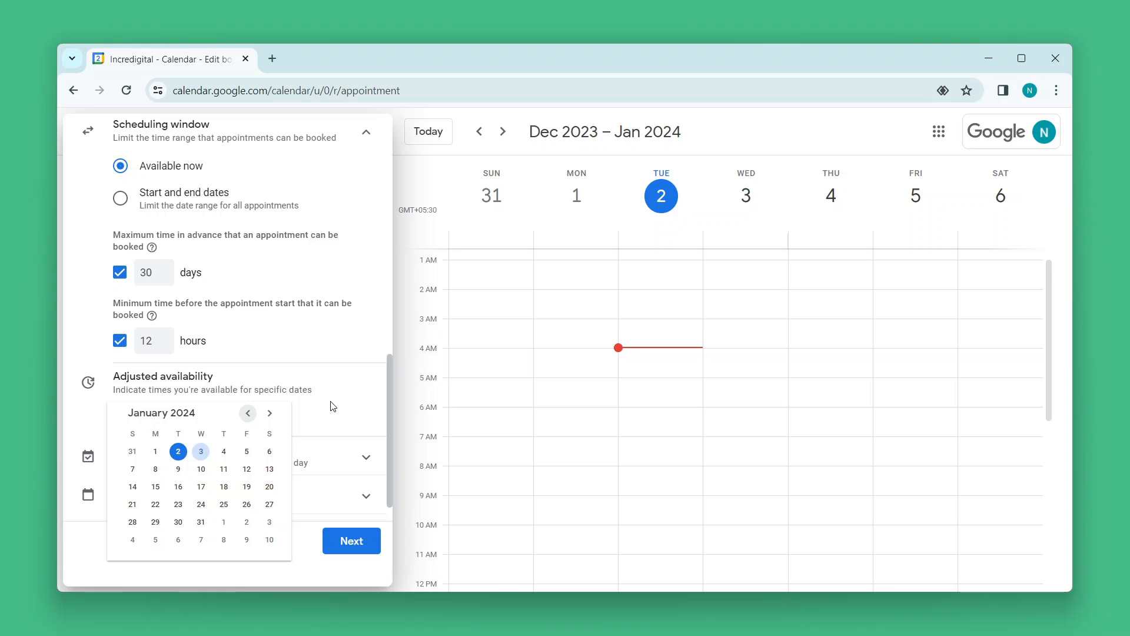
{"action": "left_click", "coordinate": [223, 468]}
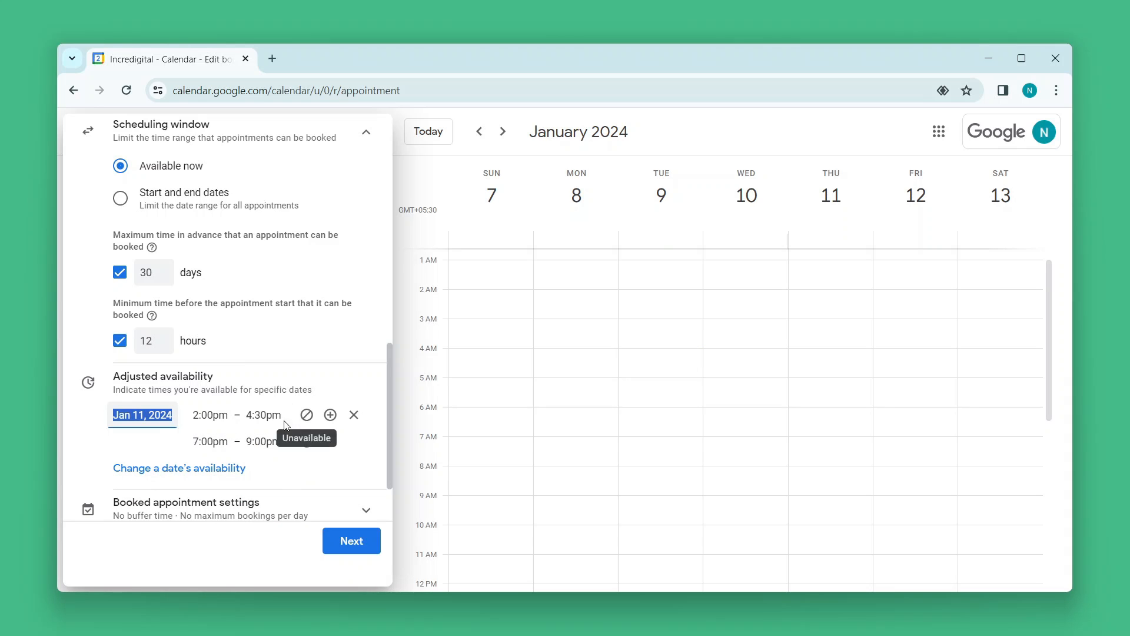
{"action": "left_click", "coordinate": [306, 415]}
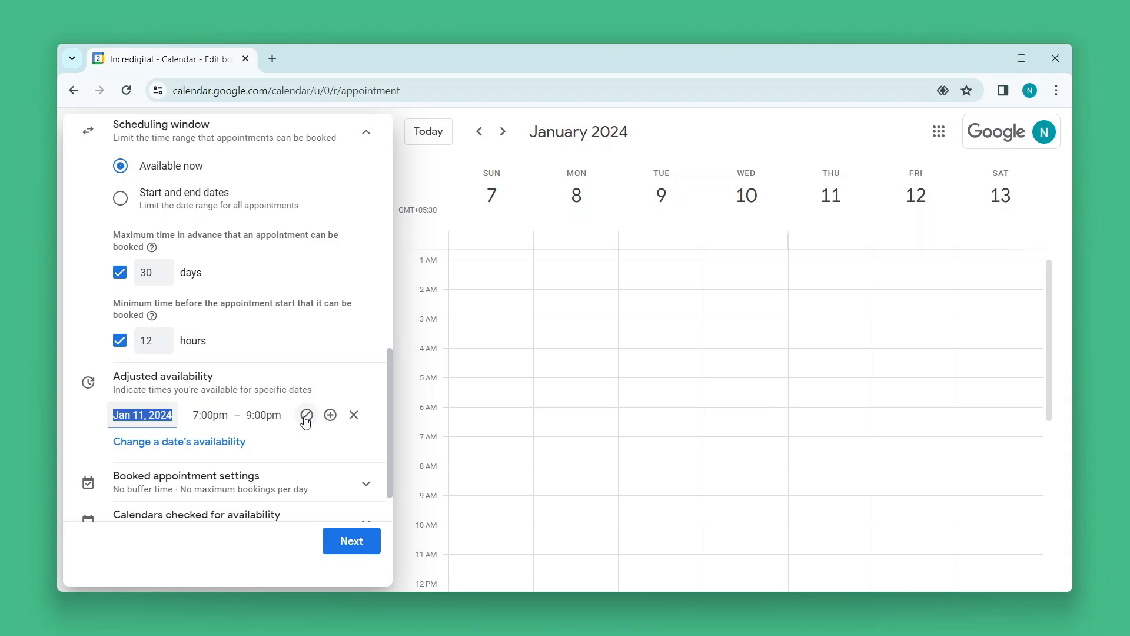
{"action": "scroll", "scroll_direction": "down", "scroll_amount": 3}
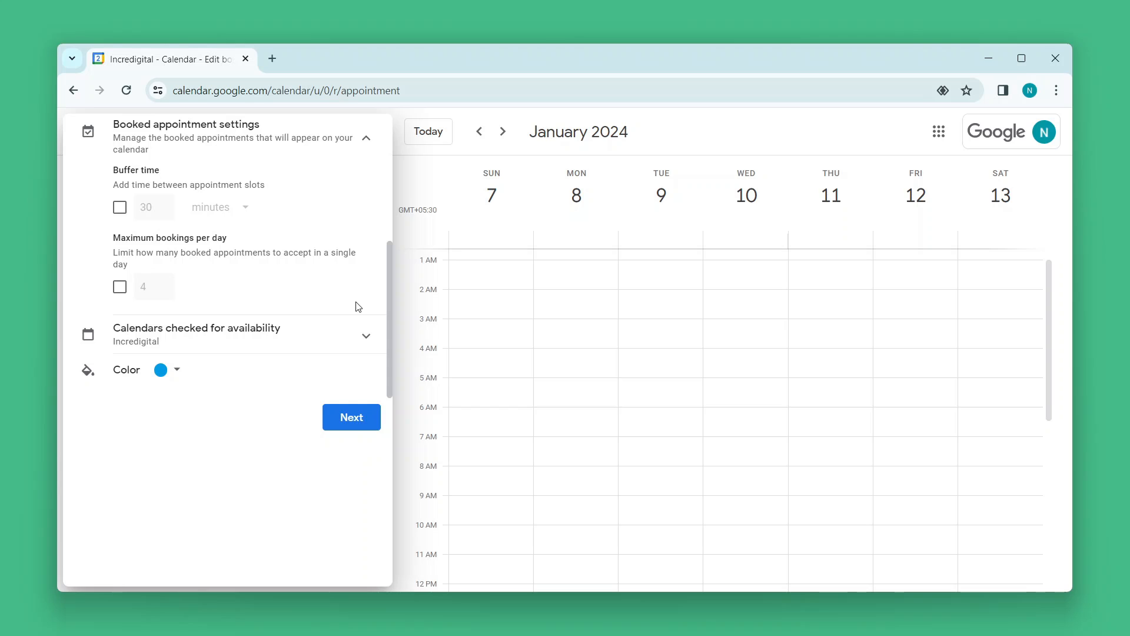
{"action": "mouse_move", "coordinate": [159, 233]}
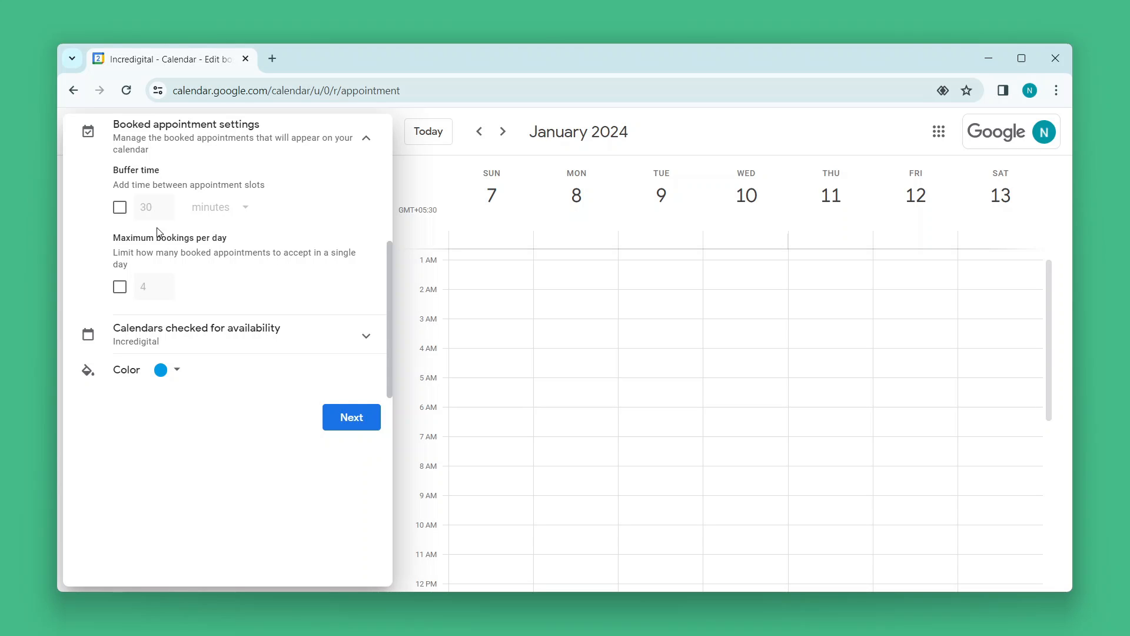
- Toggle the Buffer time option between appointment slots
{"action": "left_click", "coordinate": [120, 208]}
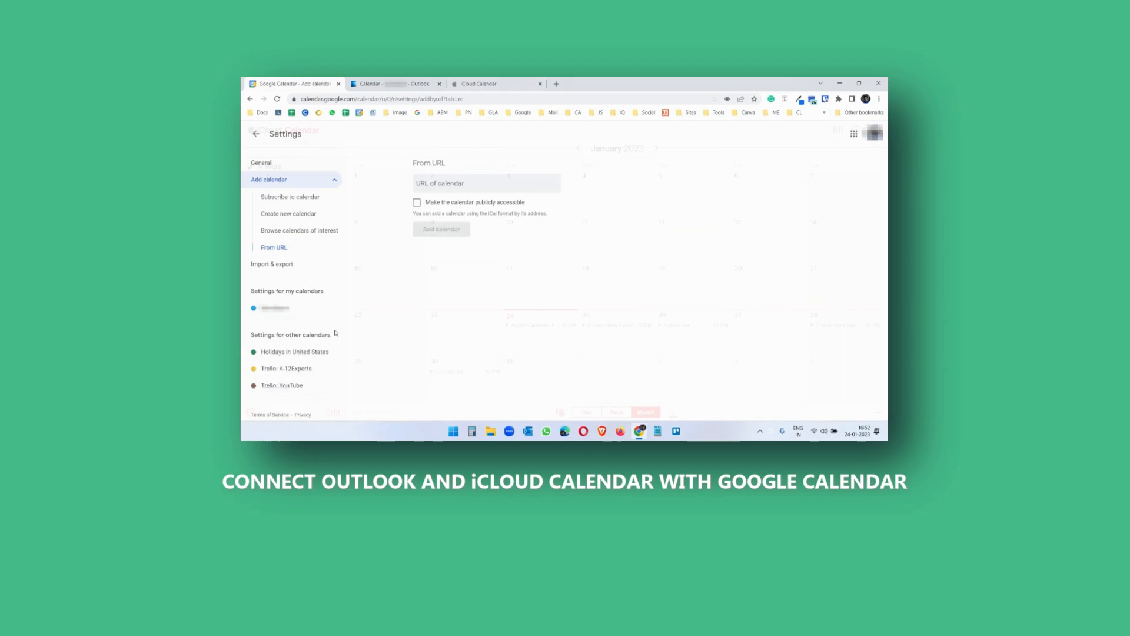
{"action": "type", "text": "webcal://p55-caldav.icloud.com/published/2/MTc2OD"}
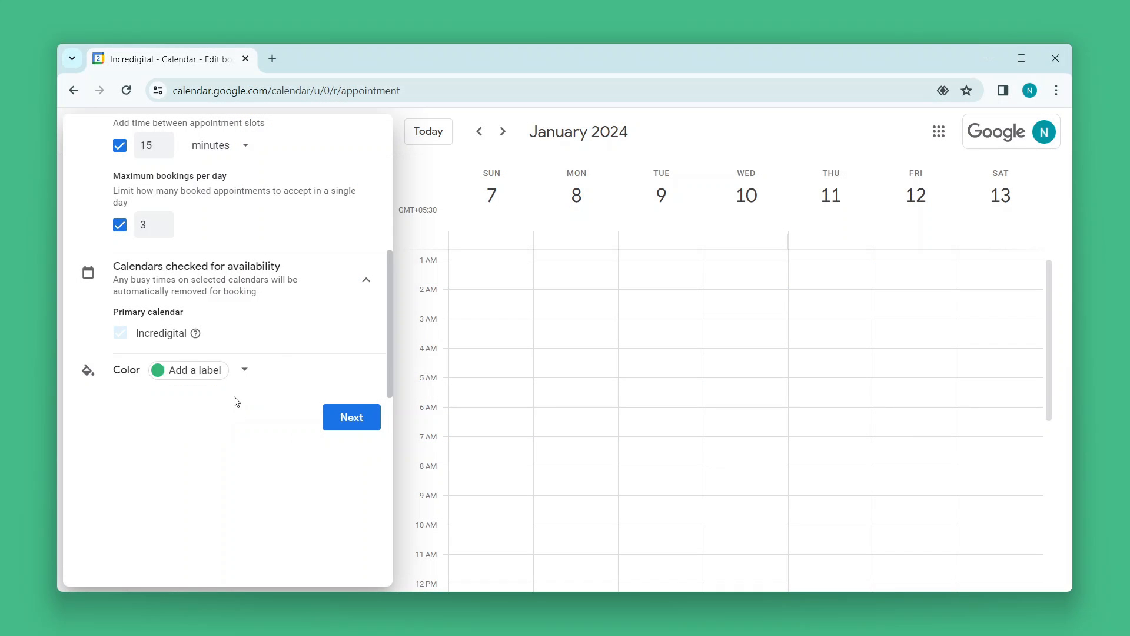
- Continue to booking page settings and choose how and where the meeting happens
{"action": "left_click", "coordinate": [351, 416]}
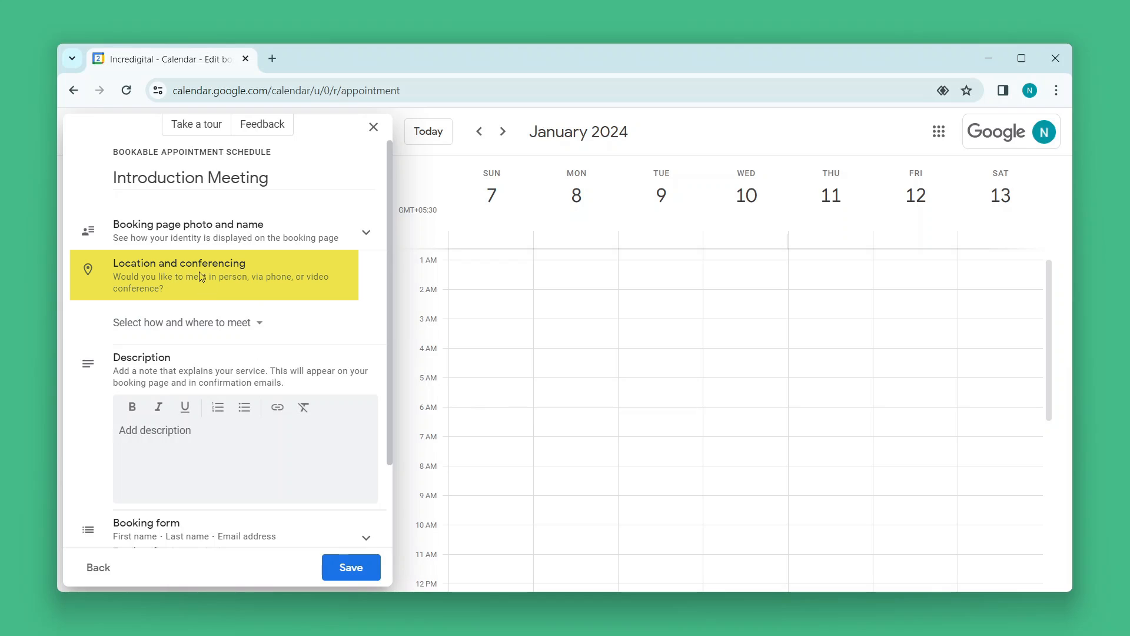
{"action": "left_click", "coordinate": [182, 322]}
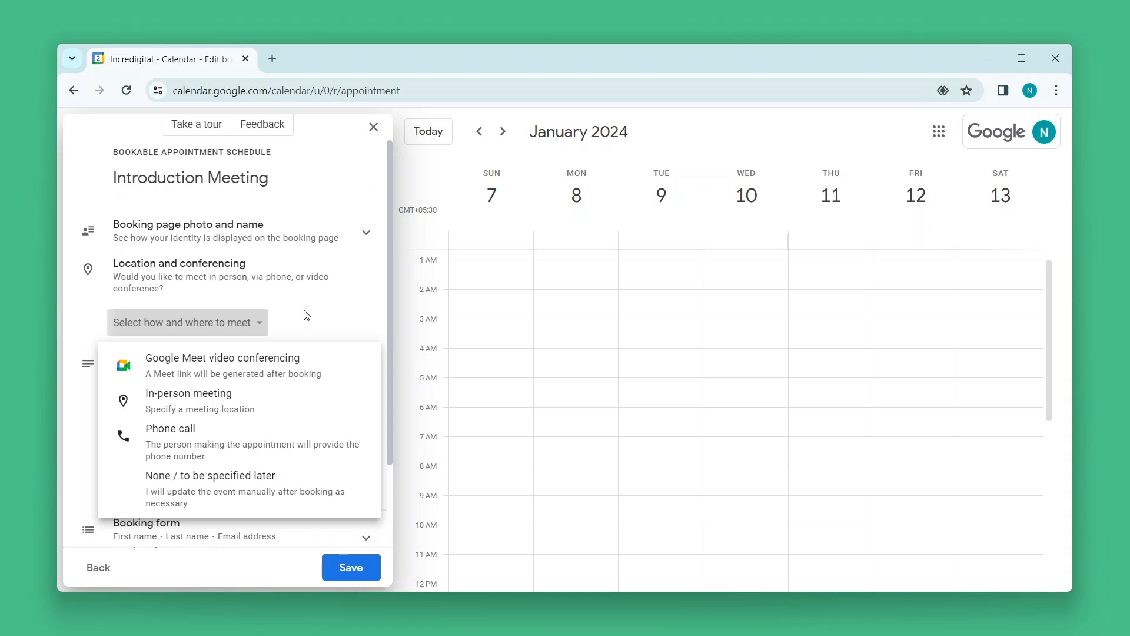
{"action": "mouse_move", "coordinate": [282, 326]}
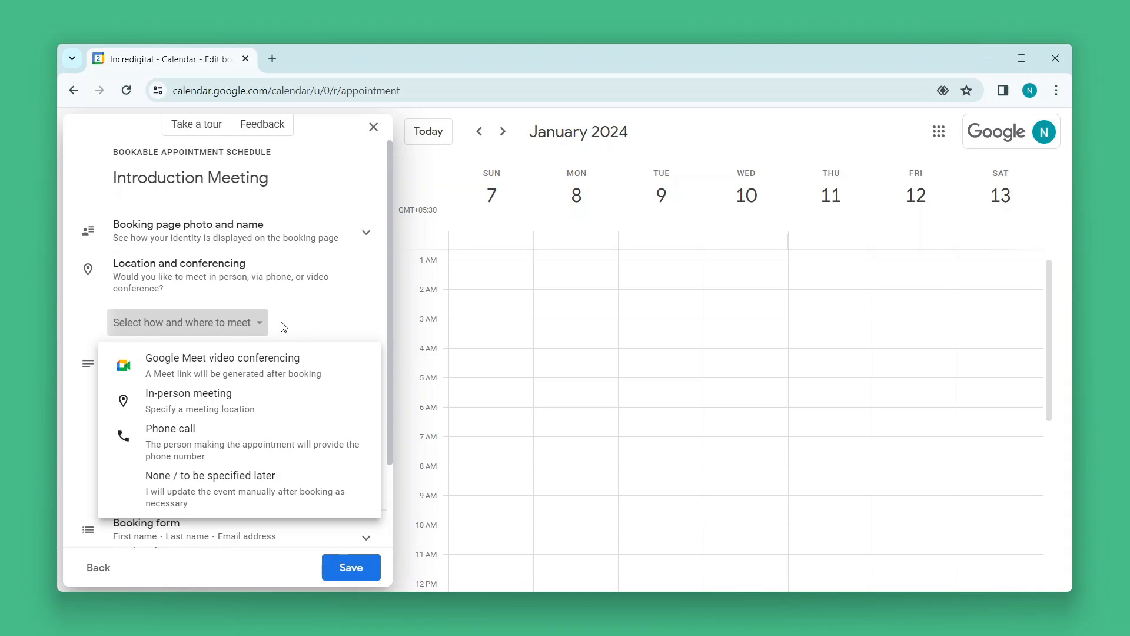
{"action": "left_click", "coordinate": [222, 358]}
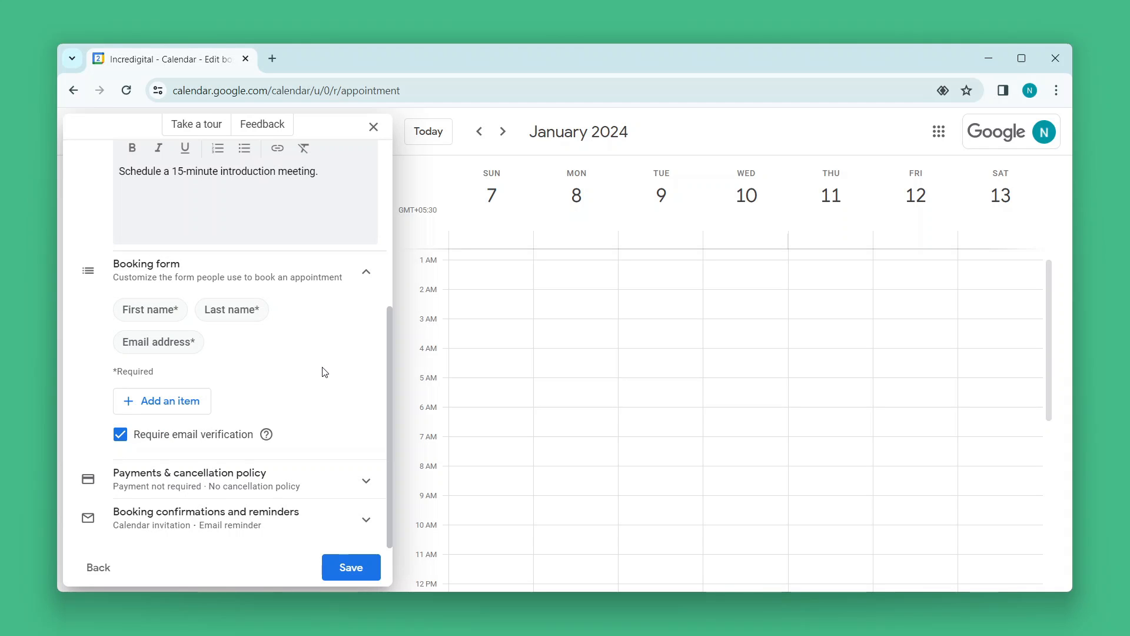
- Add an optional Phone number field and a required Message field to the booking form
{"action": "left_click", "coordinate": [170, 400]}
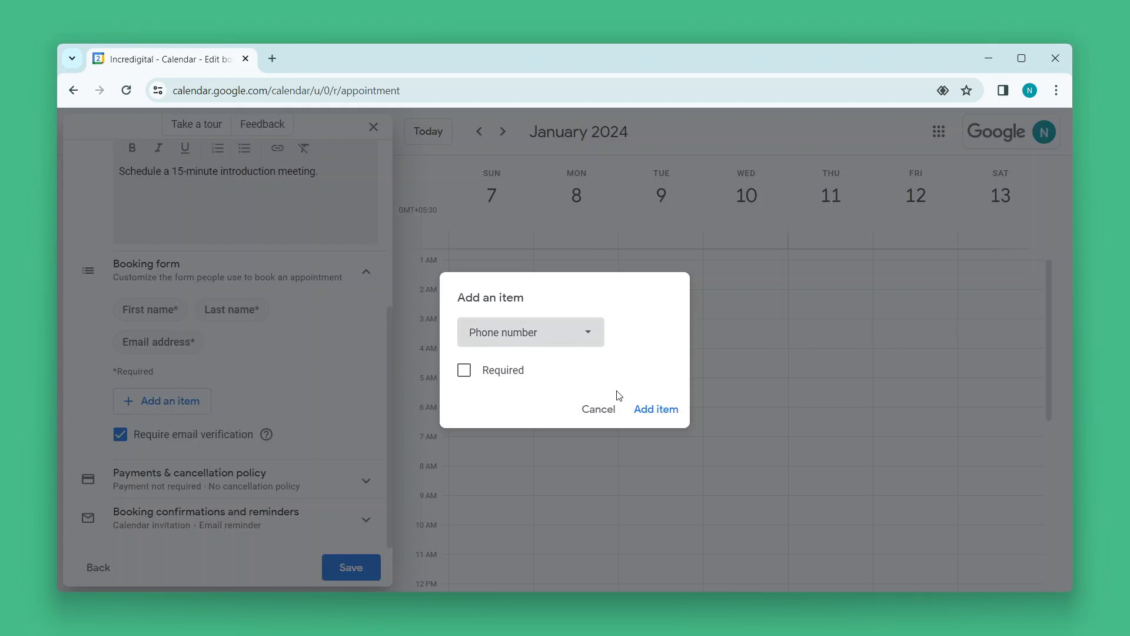
{"action": "left_click", "coordinate": [656, 410]}
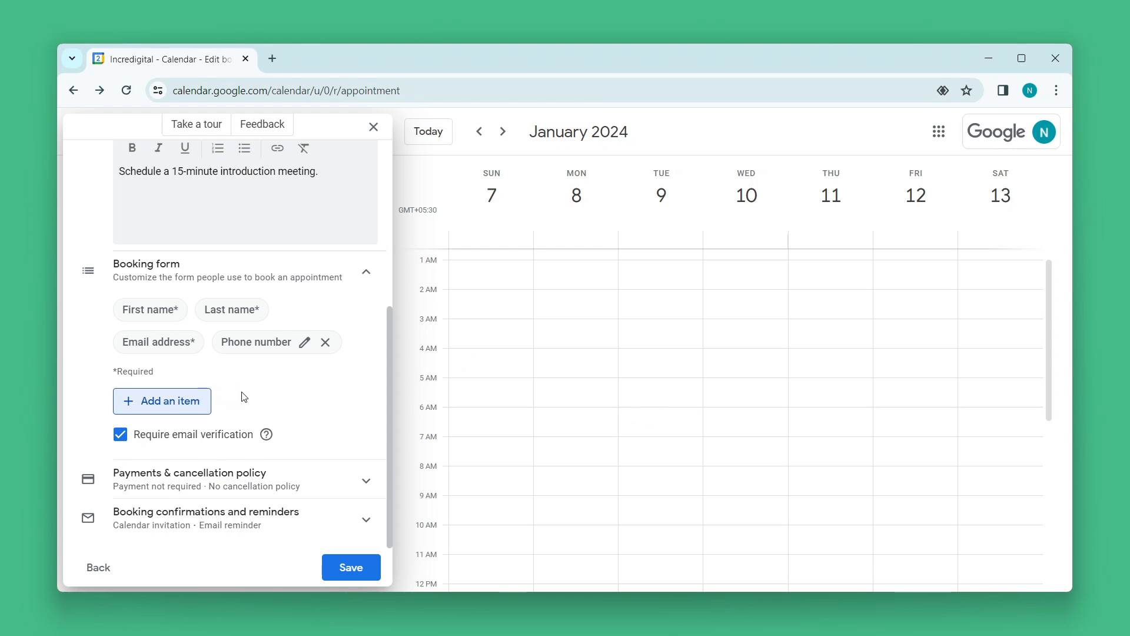
{"action": "left_click", "coordinate": [162, 401]}
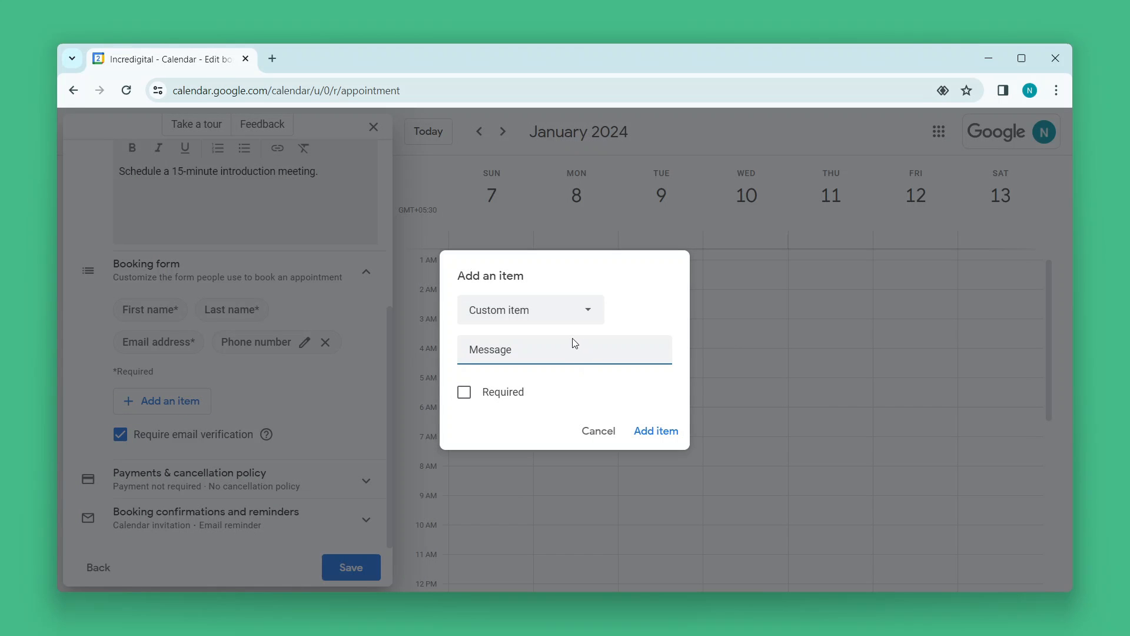
{"action": "left_click", "coordinate": [463, 392]}
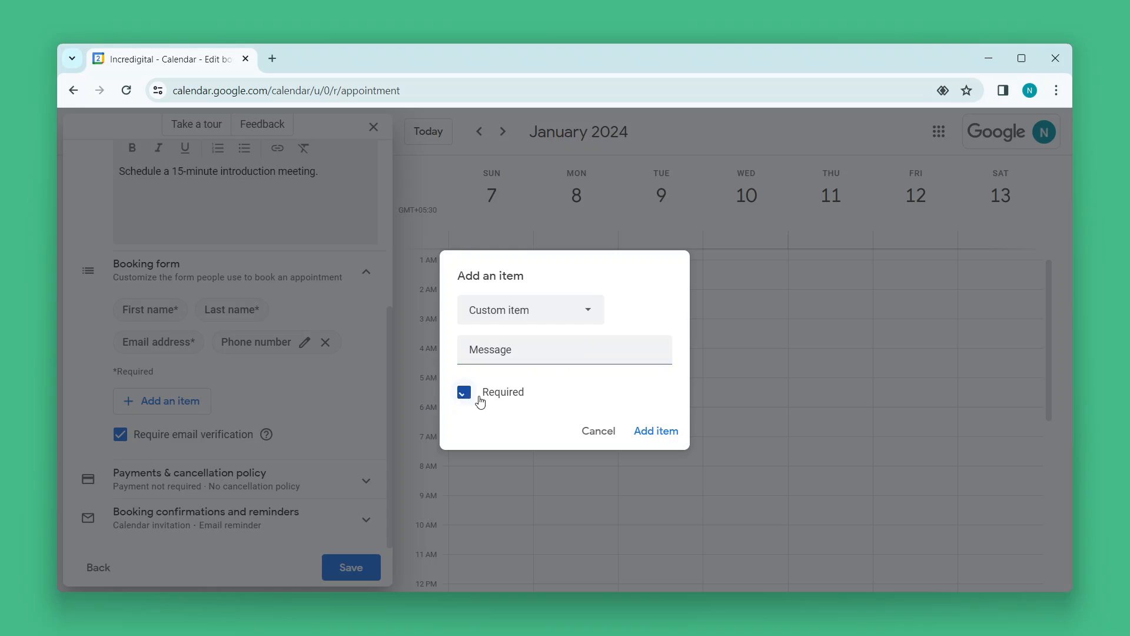
{"action": "left_click", "coordinate": [655, 431]}
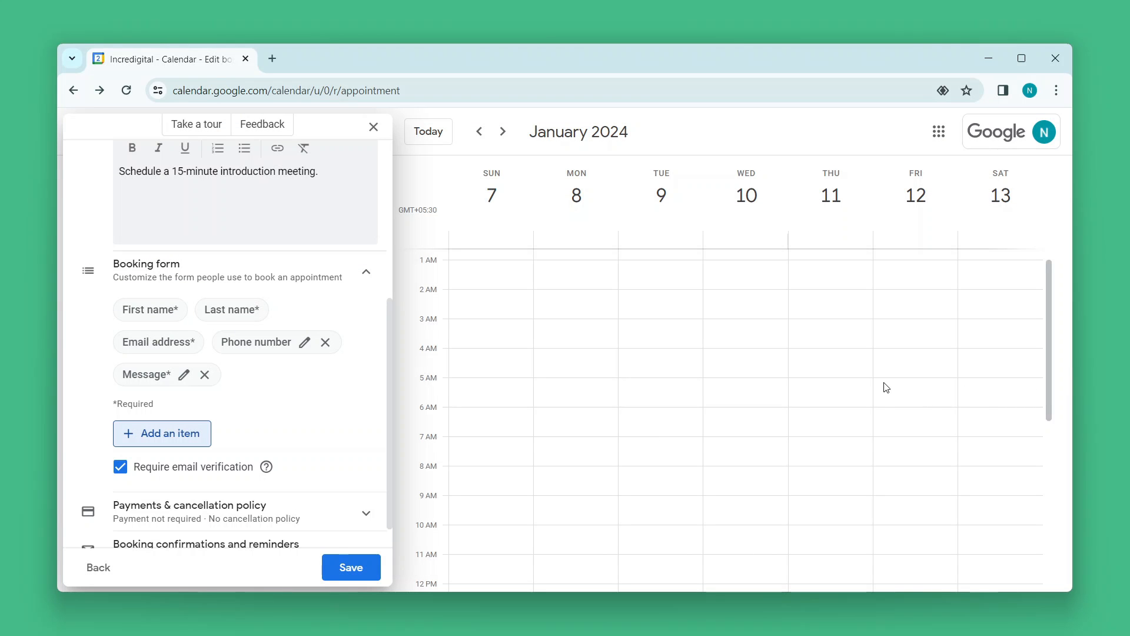
{"action": "mouse_move", "coordinate": [221, 482]}
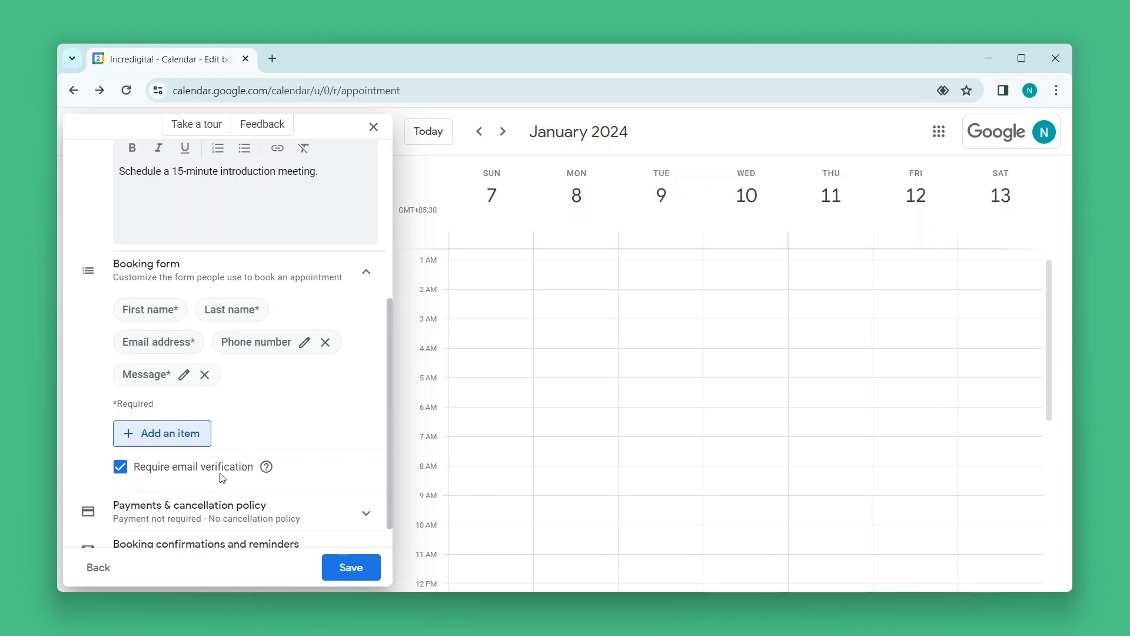
{"action": "mouse_move", "coordinate": [196, 473]}
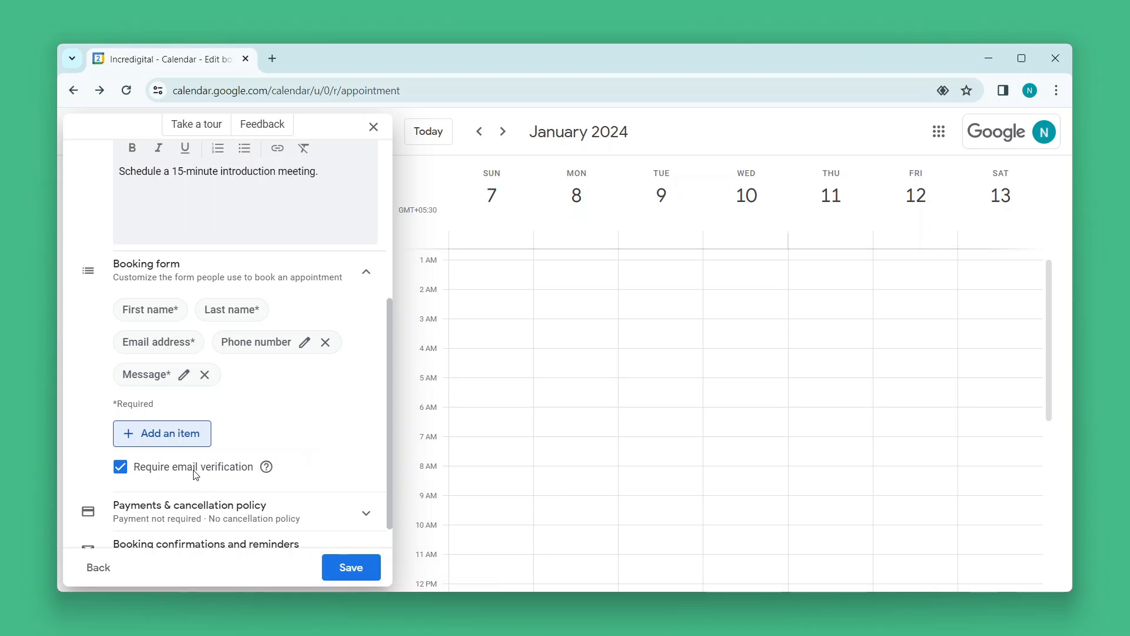
{"action": "mouse_move", "coordinate": [318, 460]}
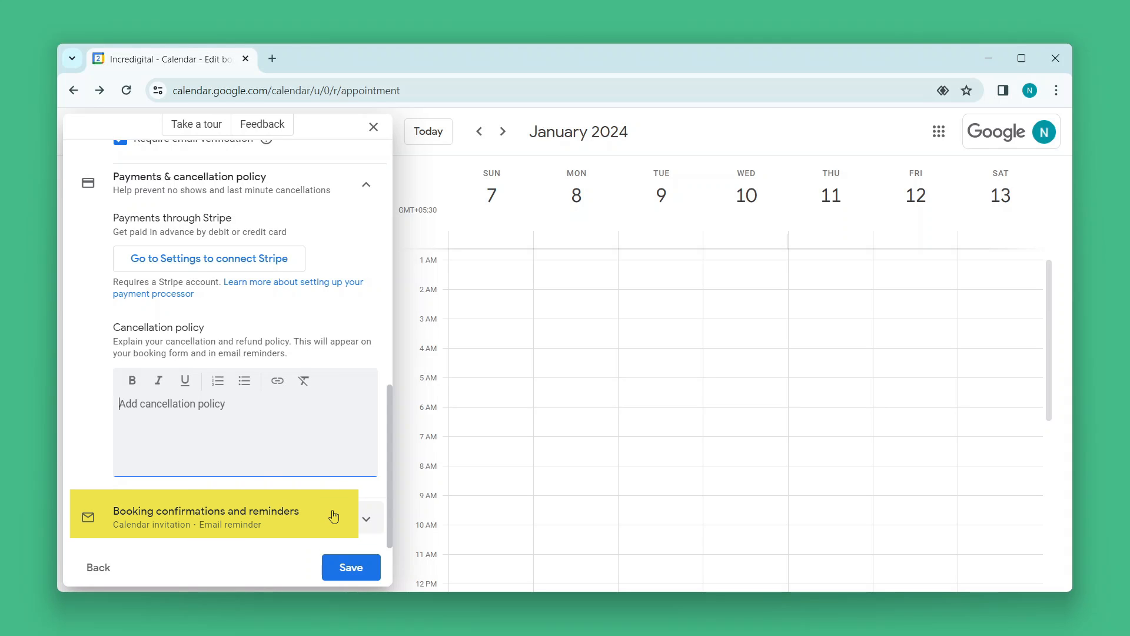
- Add a 1-hour-before email reminder and save the Introduction Meeting schedule
{"action": "left_click", "coordinate": [366, 516]}
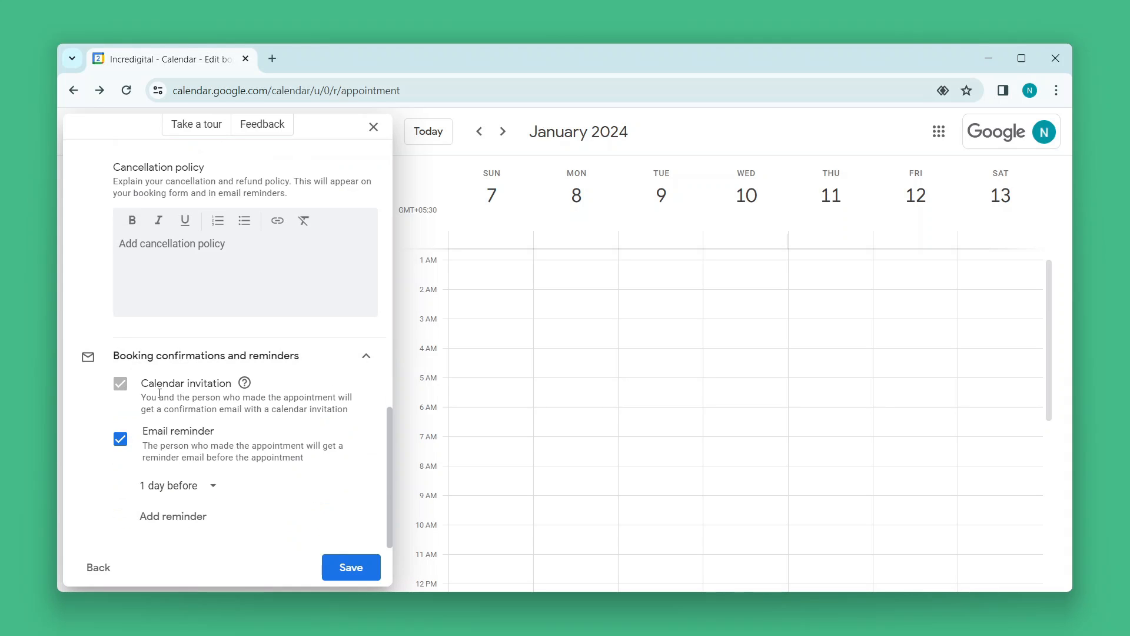
{"action": "mouse_move", "coordinate": [169, 409]}
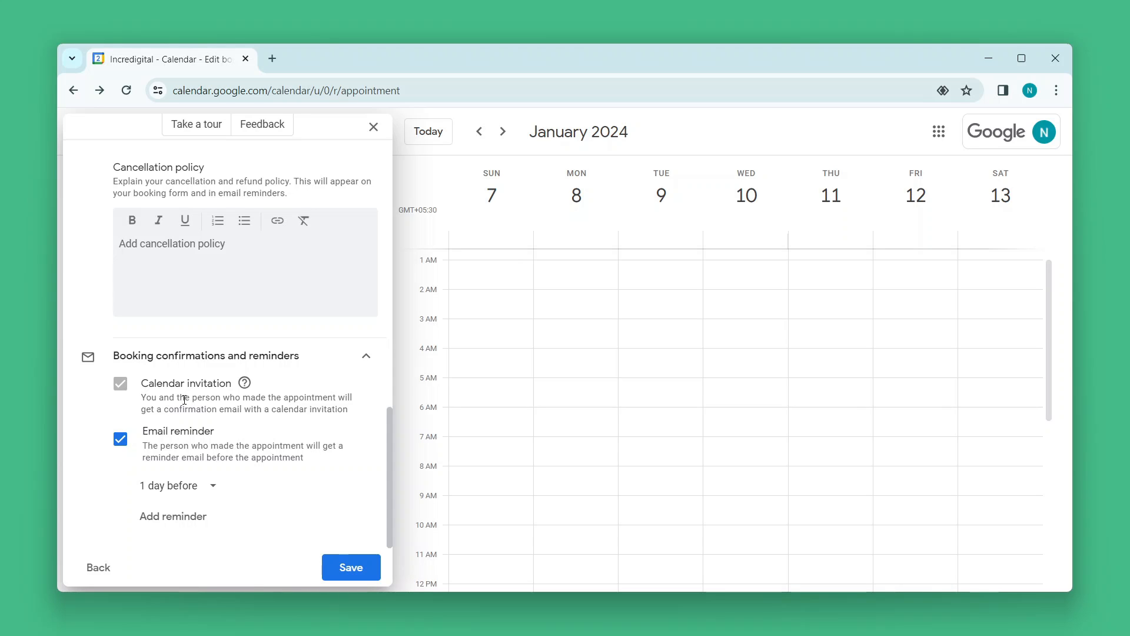
{"action": "mouse_move", "coordinate": [247, 485]}
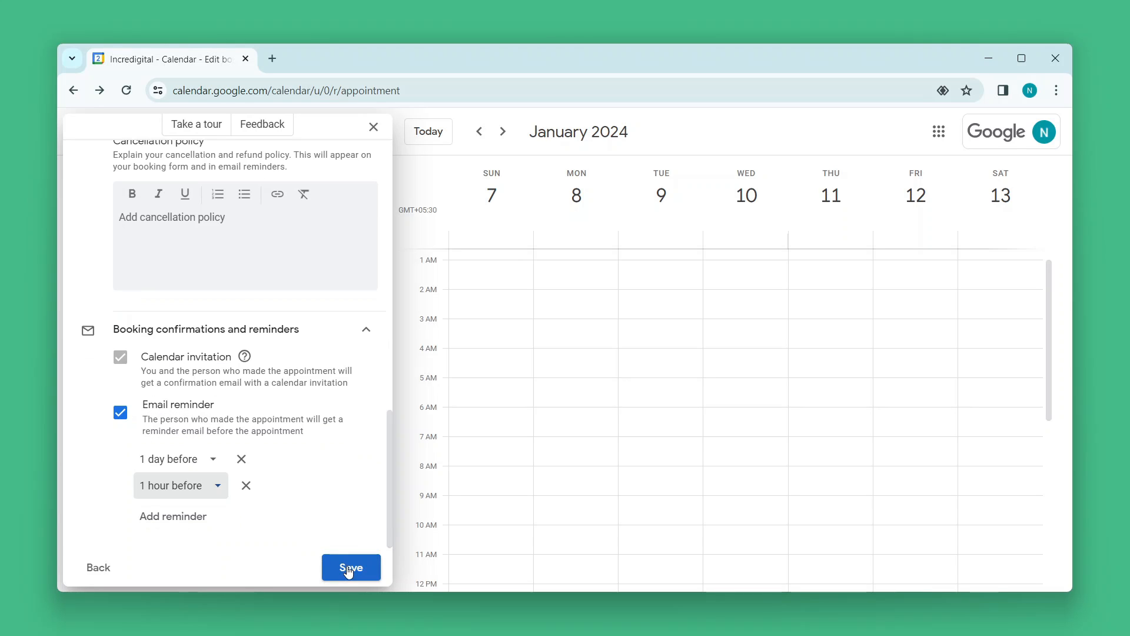
{"action": "left_click", "coordinate": [351, 567]}
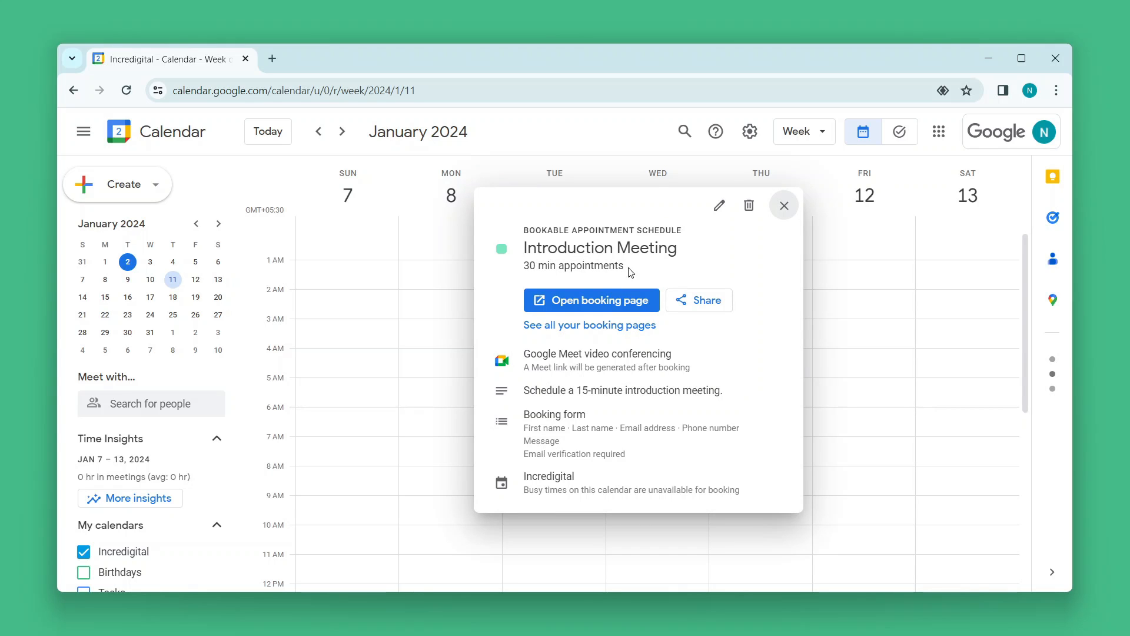
- Preview the booking page, browse times around January 17, then open sharing
{"action": "left_click", "coordinate": [591, 300]}
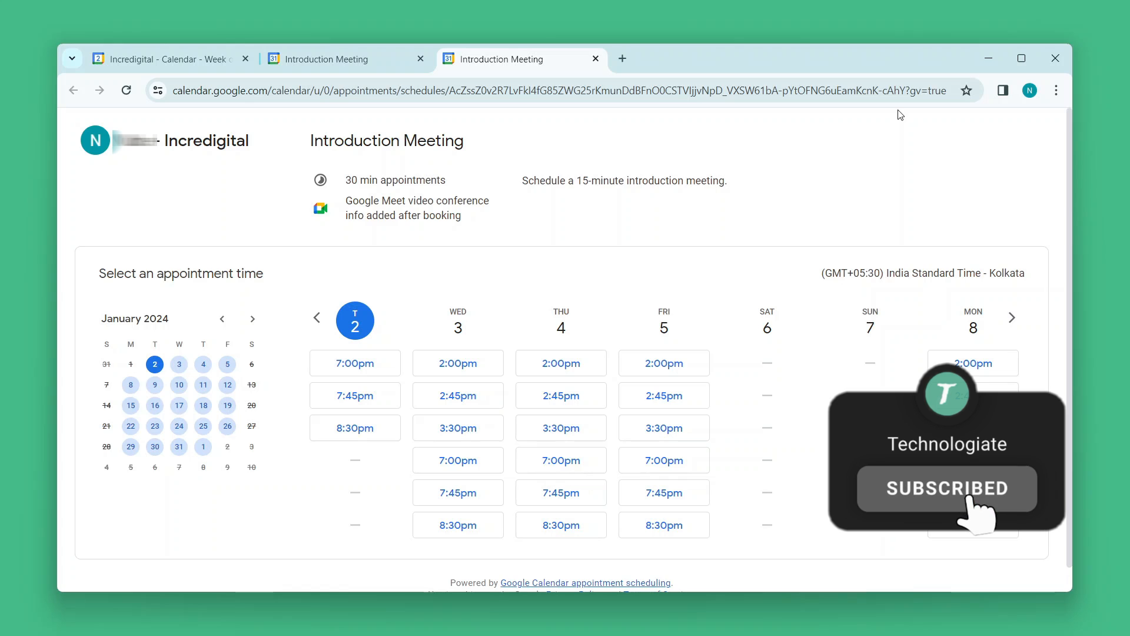
{"action": "left_click", "coordinate": [1012, 317]}
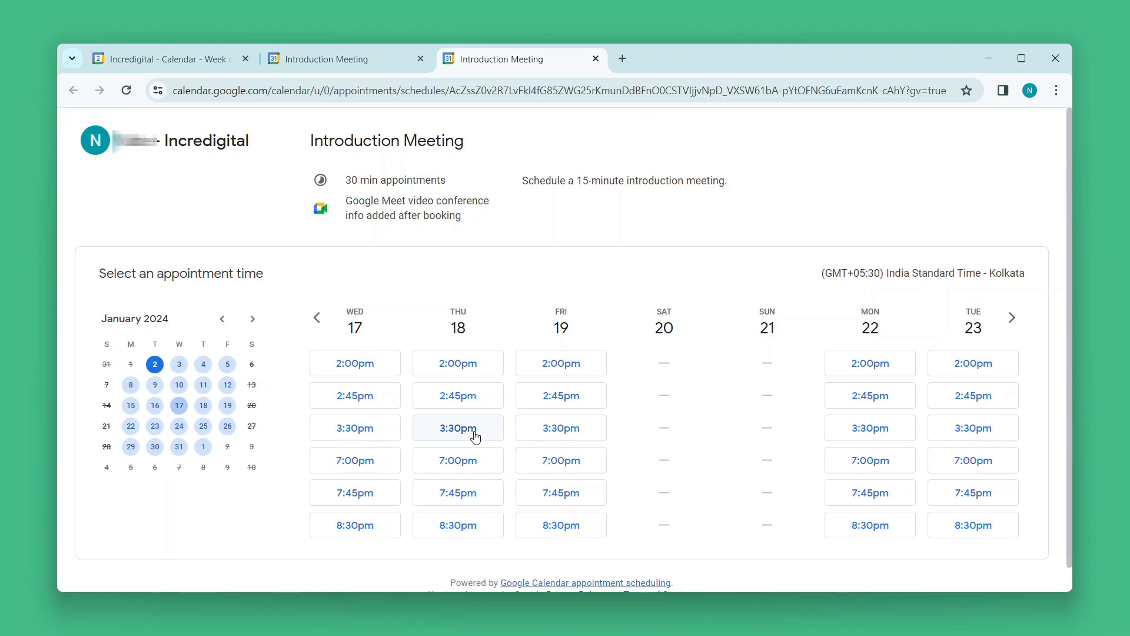
{"action": "left_click", "coordinate": [458, 428]}
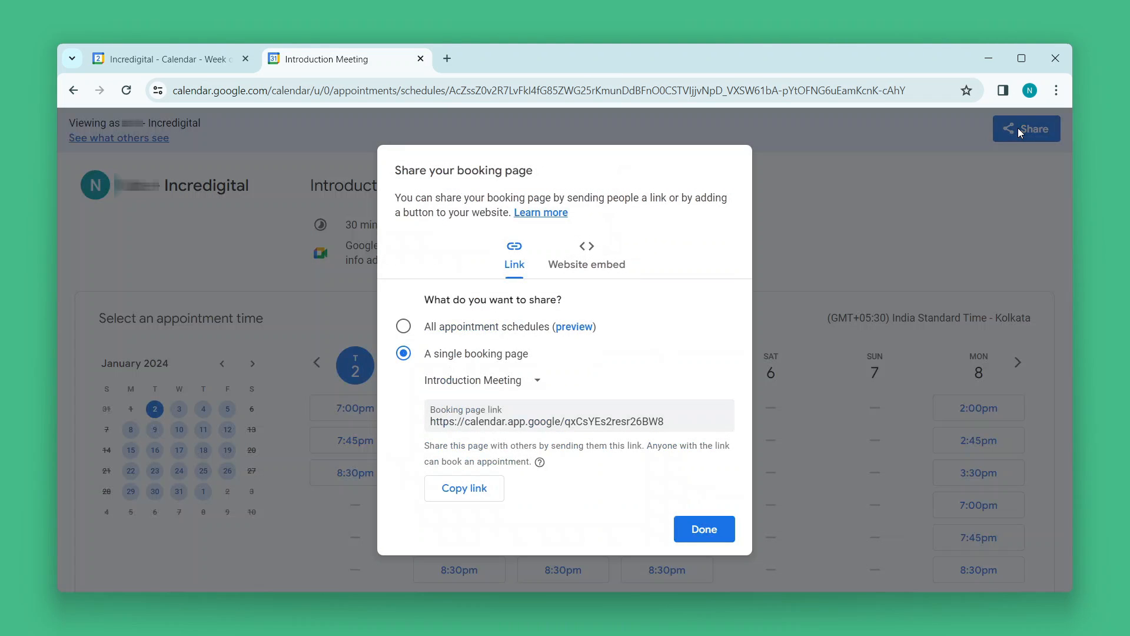
- Copy the booking page link and switch to the Website embed options
{"action": "left_click", "coordinate": [464, 488]}
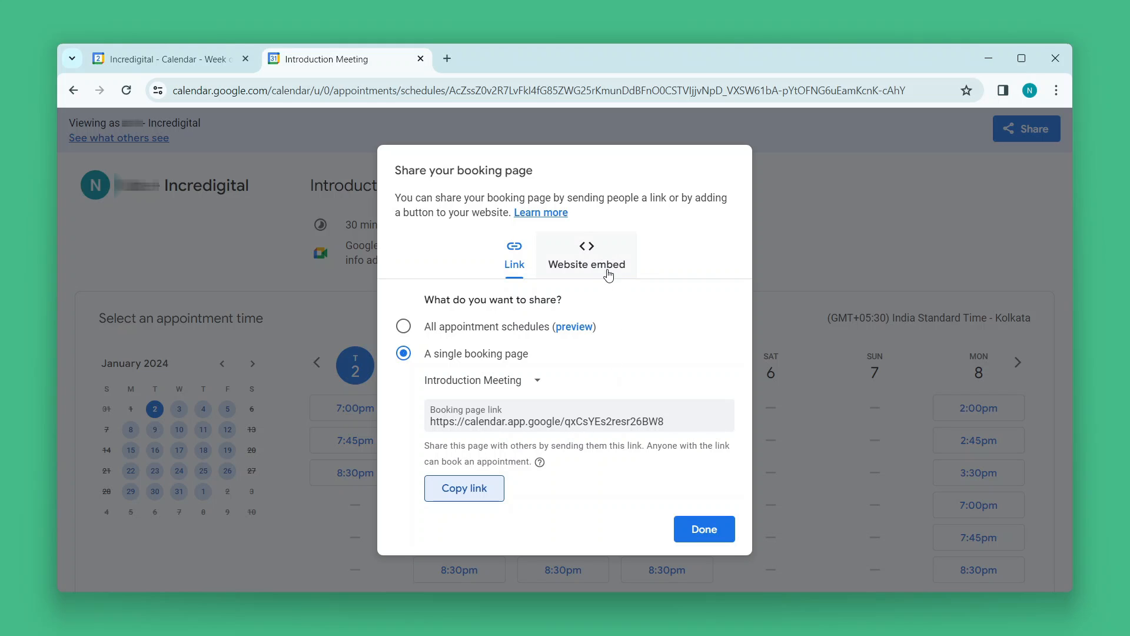
{"action": "left_click", "coordinate": [585, 254]}
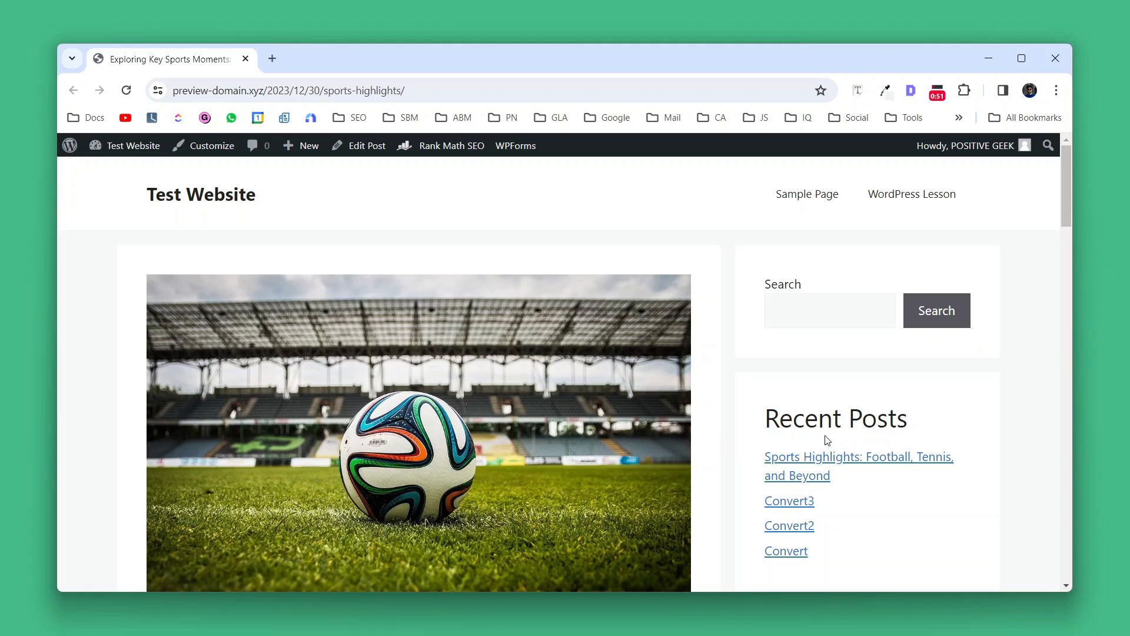
- Add a Custom HTML block with the 'Book an appointment' button code to the Right Sidebar and publish
{"action": "left_click", "coordinate": [212, 145]}
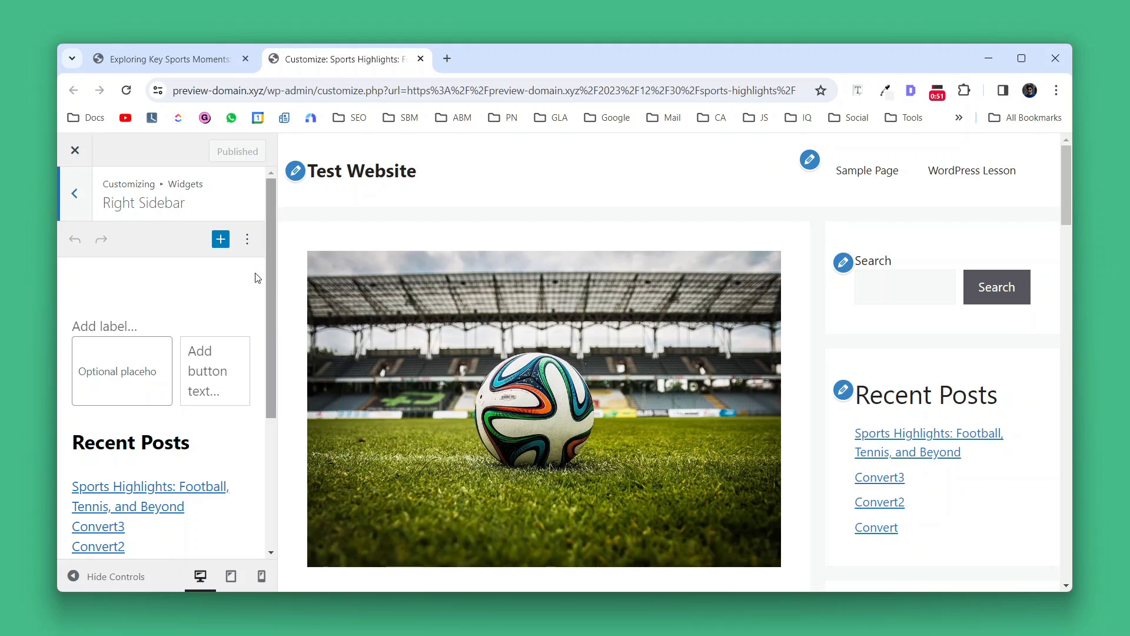
{"action": "left_click", "coordinate": [220, 239]}
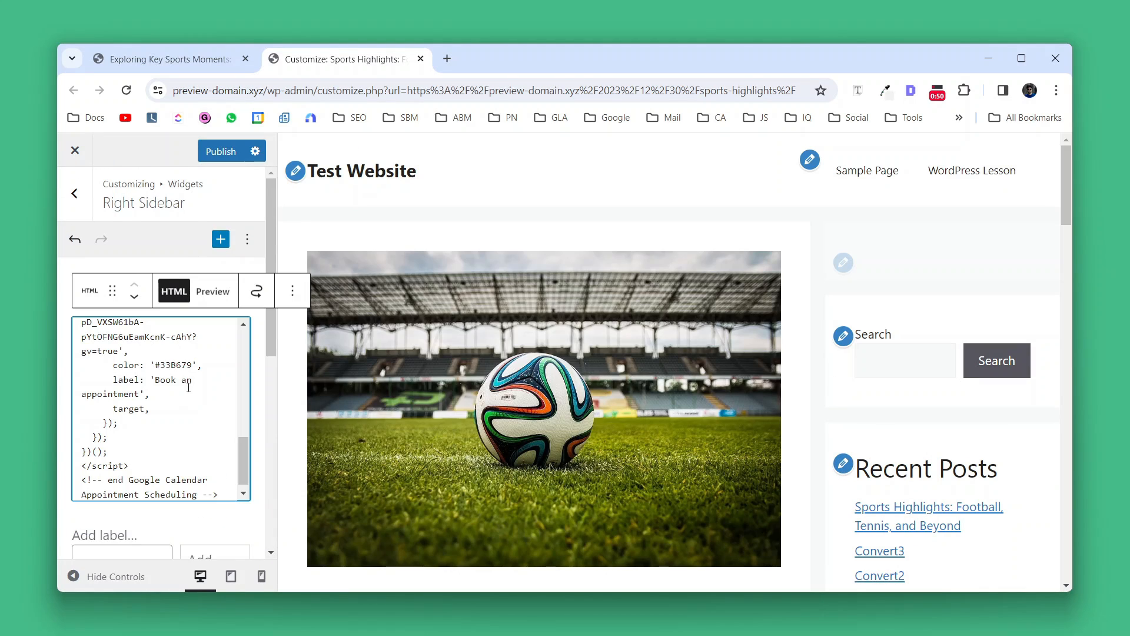
{"action": "left_click", "coordinate": [213, 291]}
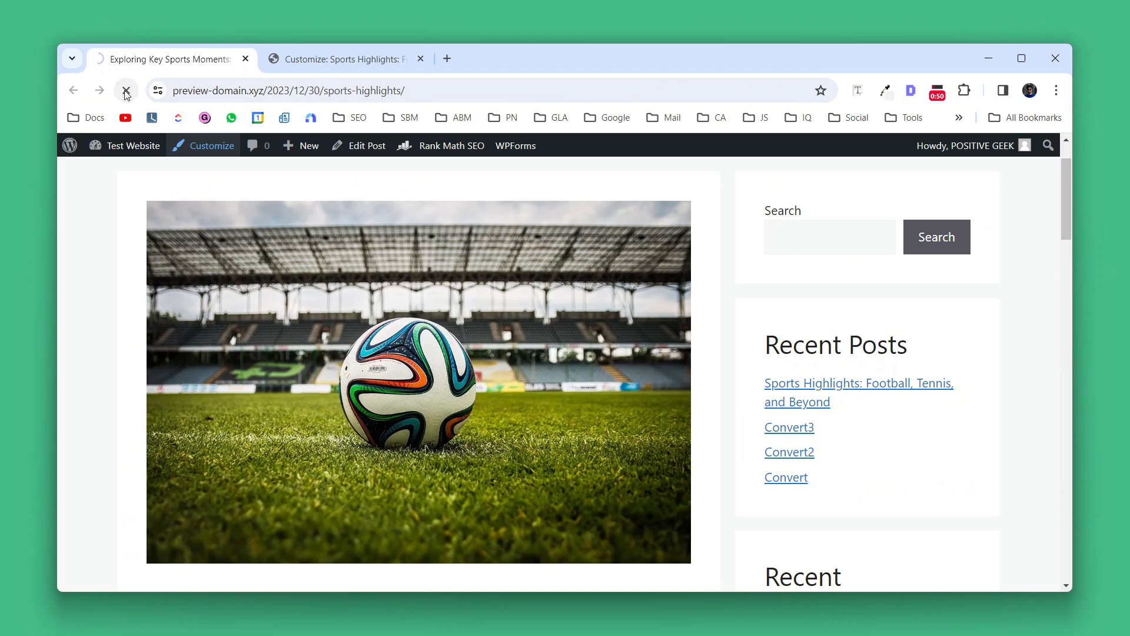
- Book a test Introduction Meeting for January 18, 2:45pm with the message 'Subscribe to the channel.'
{"action": "left_click", "coordinate": [126, 90]}
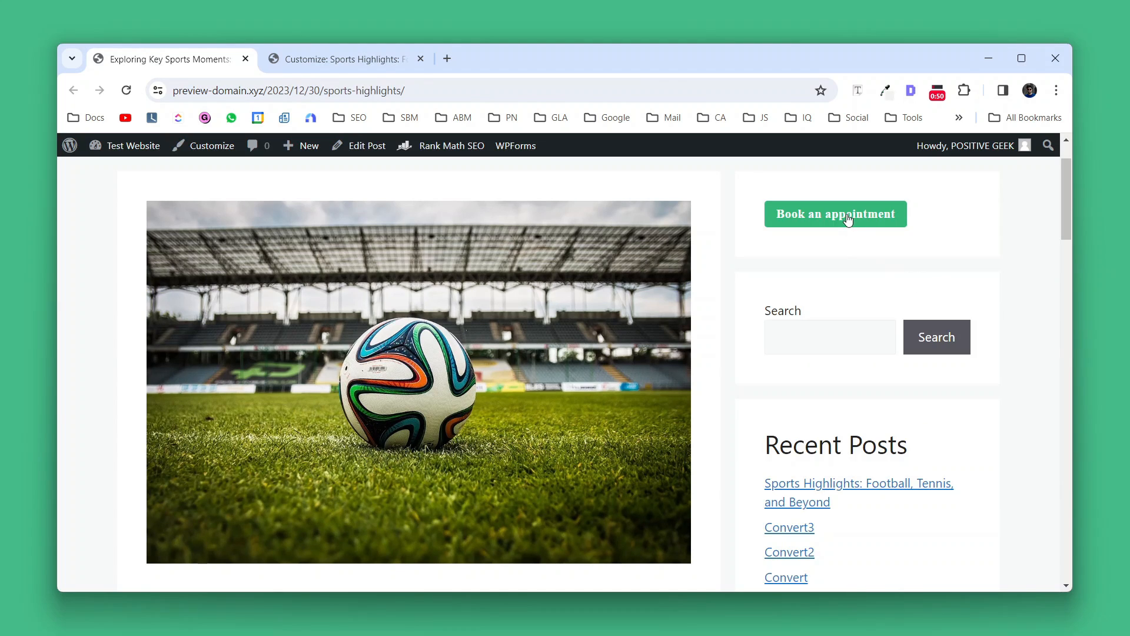
{"action": "left_click", "coordinate": [836, 214]}
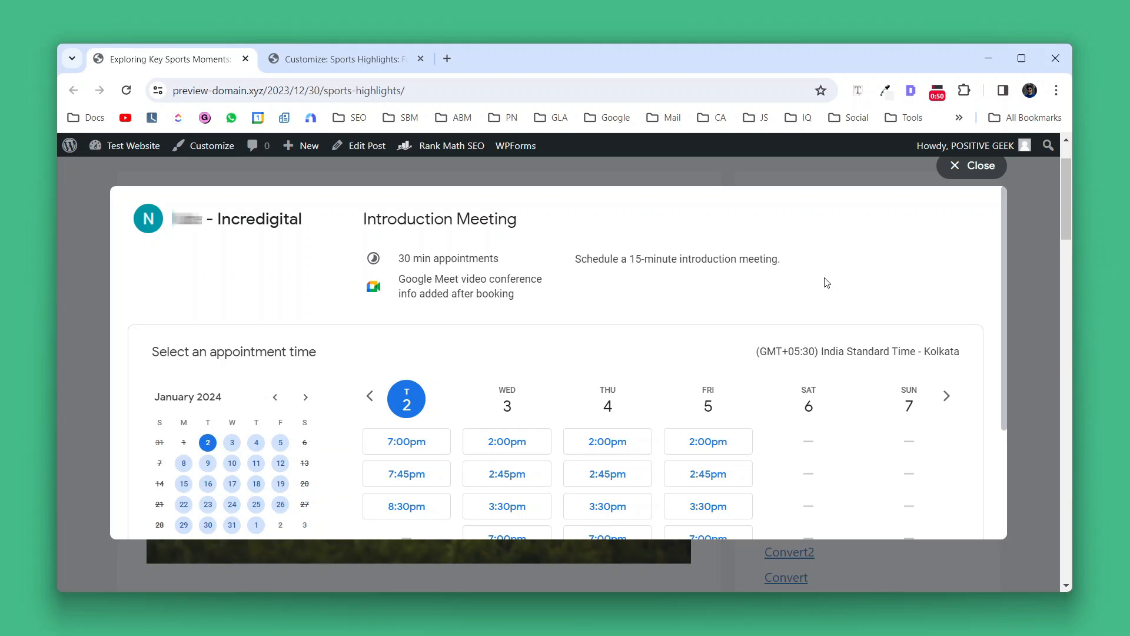
{"action": "mouse_move", "coordinate": [785, 347]}
{"action": "type", "text": "Doe"}
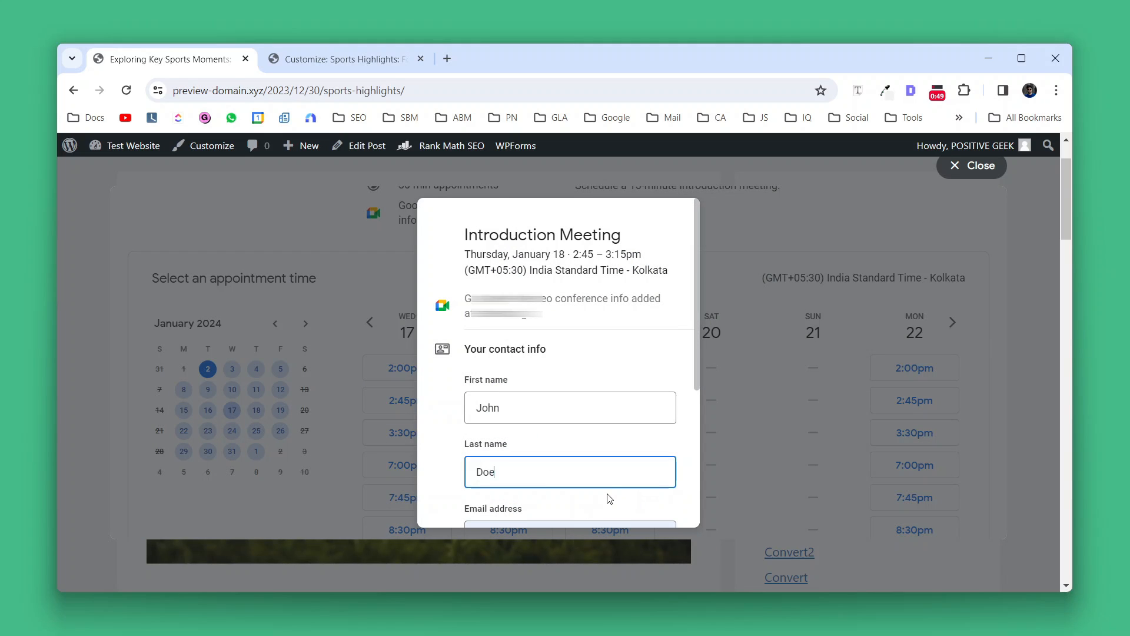
{"action": "scroll", "scroll_direction": "down", "scroll_amount": 3}
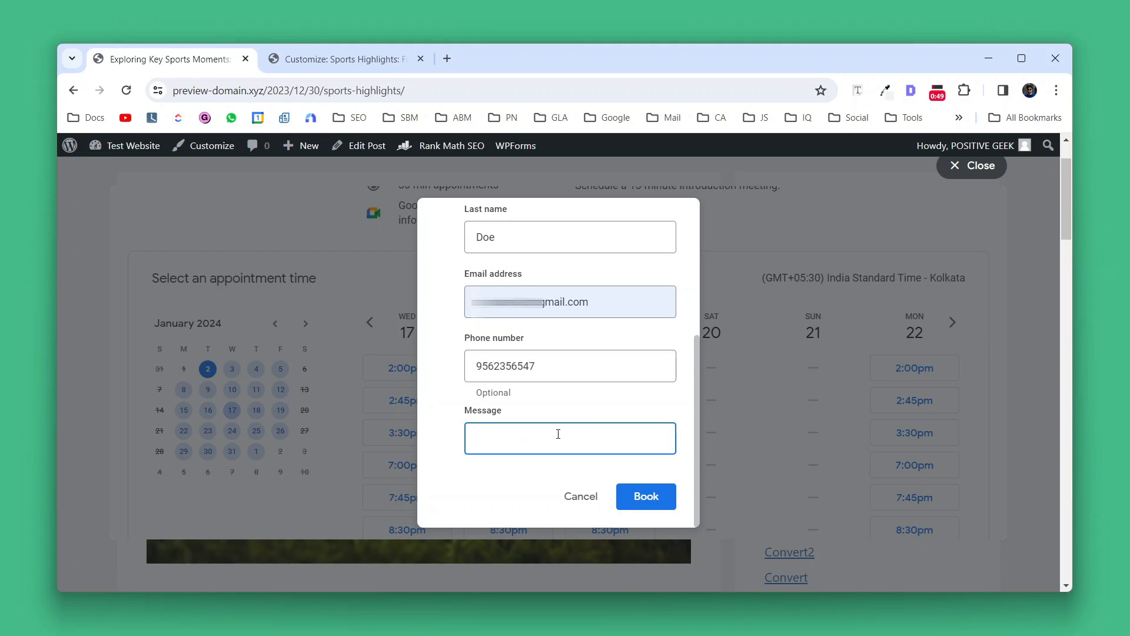
{"action": "type", "text": "Subscribe to the channel."}
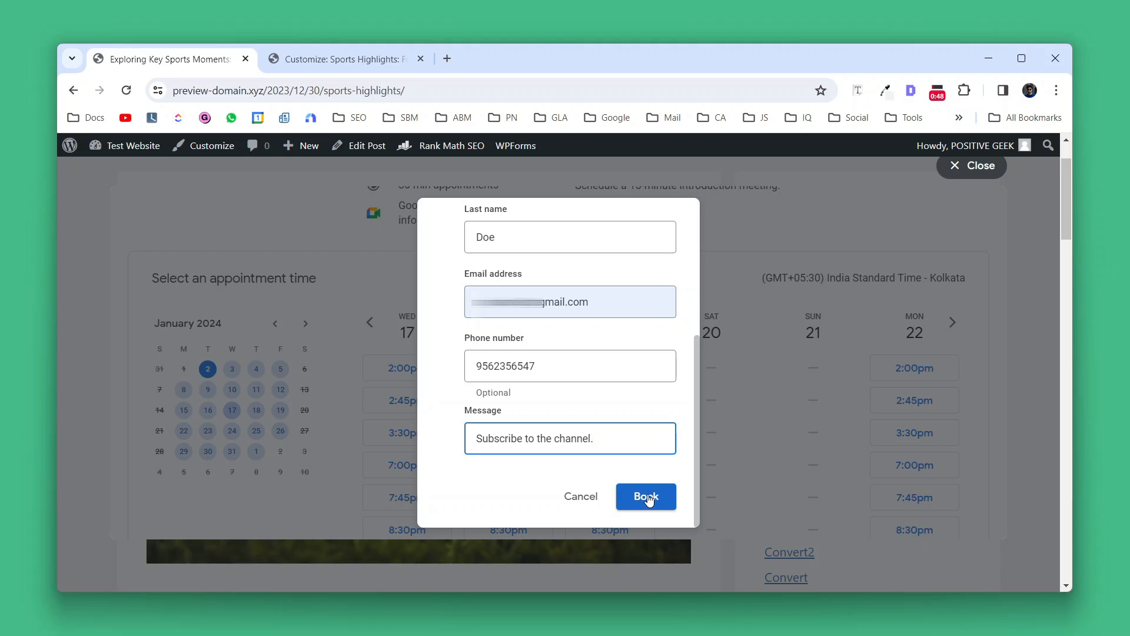
{"action": "left_click", "coordinate": [646, 496]}
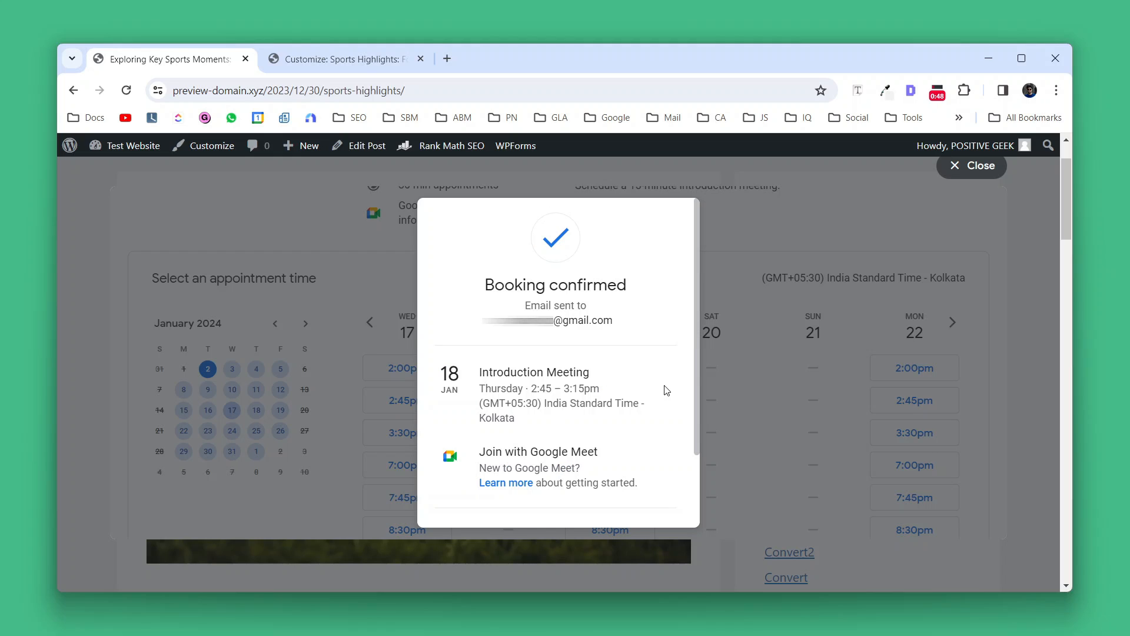
{"action": "mouse_move", "coordinate": [654, 319]}
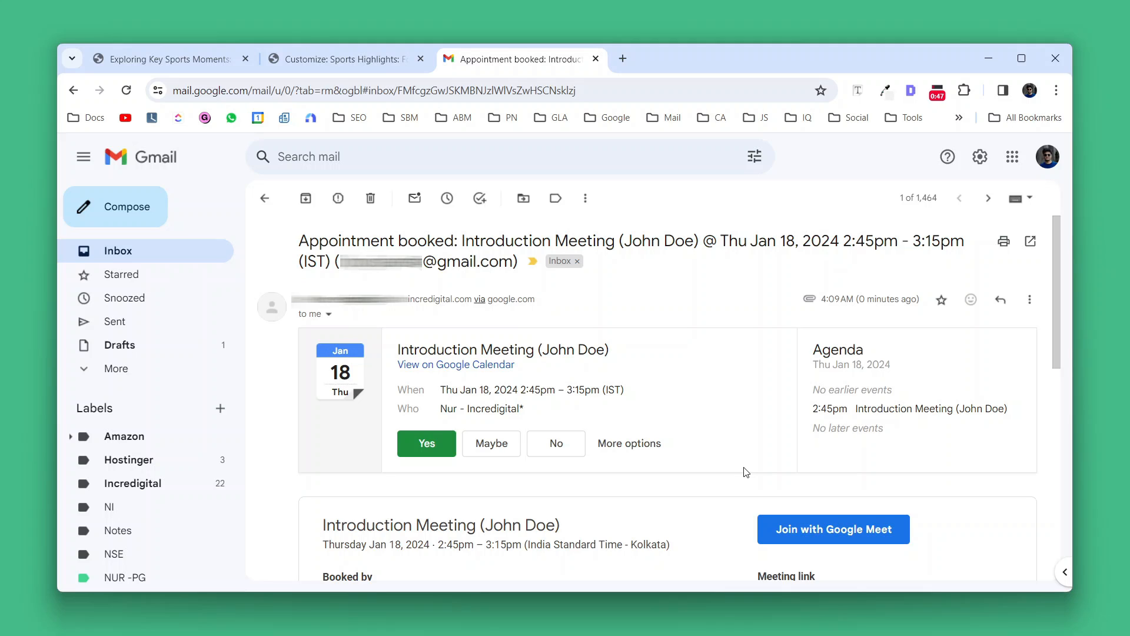
- Review the January 18 booking email, view the event in Calendar, and open the inline embed code
{"action": "scroll", "scroll_direction": "down", "scroll_amount": 3}
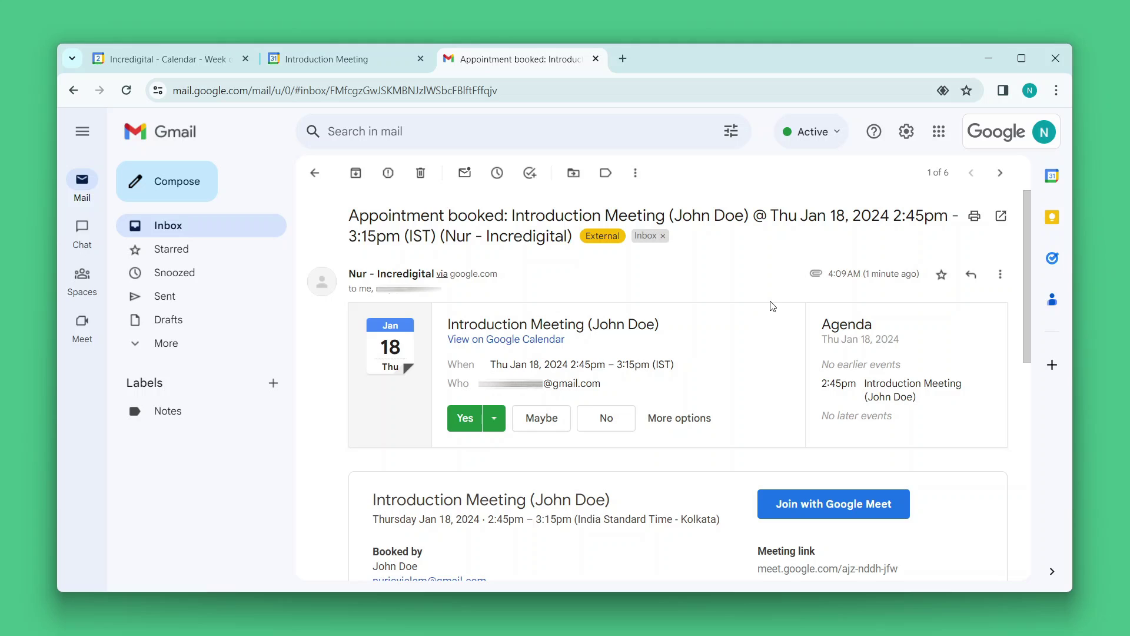
{"action": "left_click", "coordinate": [164, 59]}
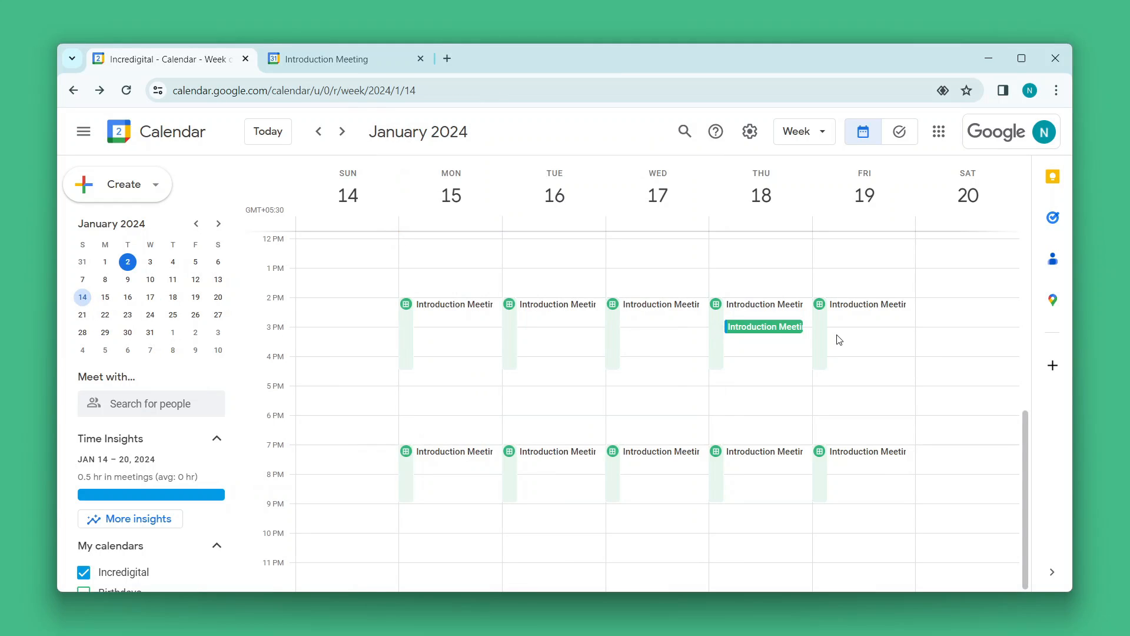
{"action": "left_click", "coordinate": [764, 327]}
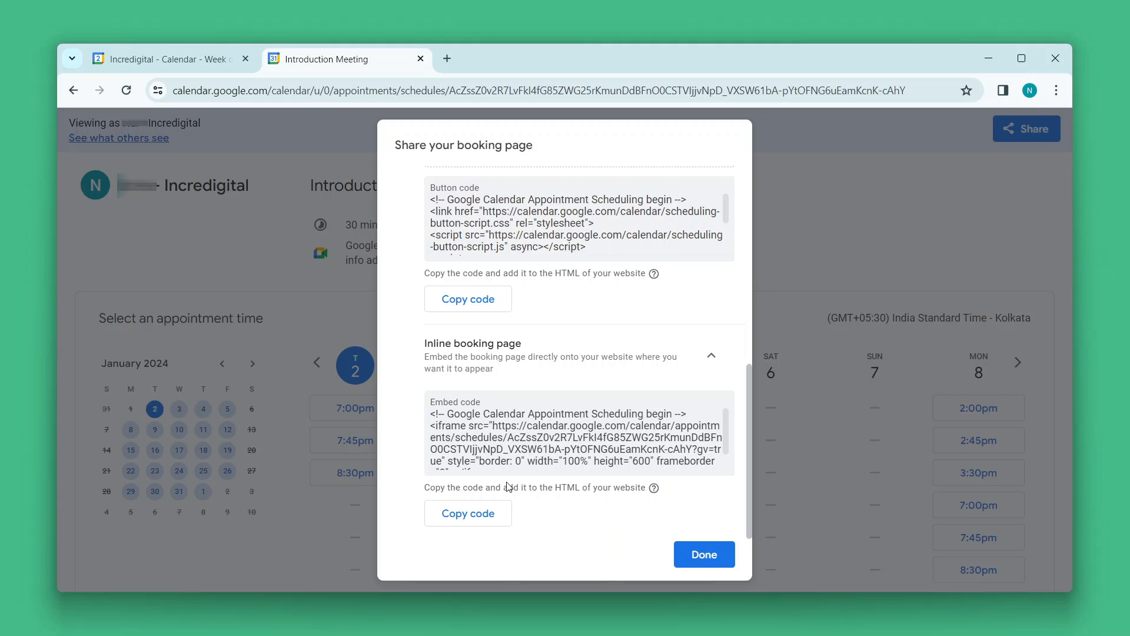
- Copy the inline embed code into a new 'Test Booking page' HTML block and publish it
{"action": "left_click", "coordinate": [468, 514]}
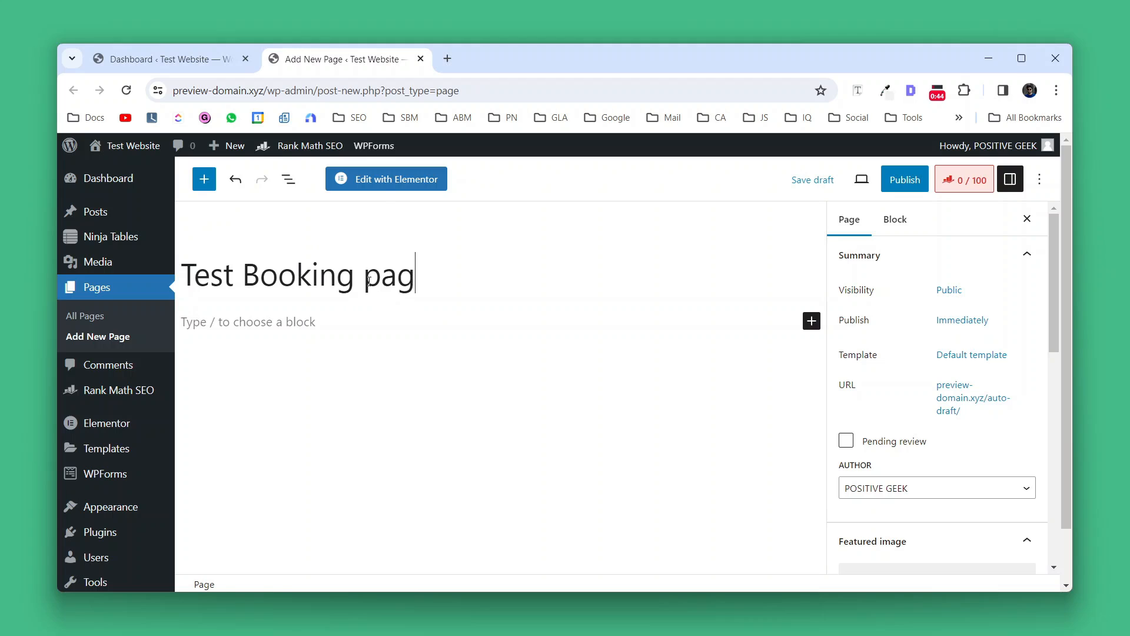
{"action": "left_click", "coordinate": [905, 179]}
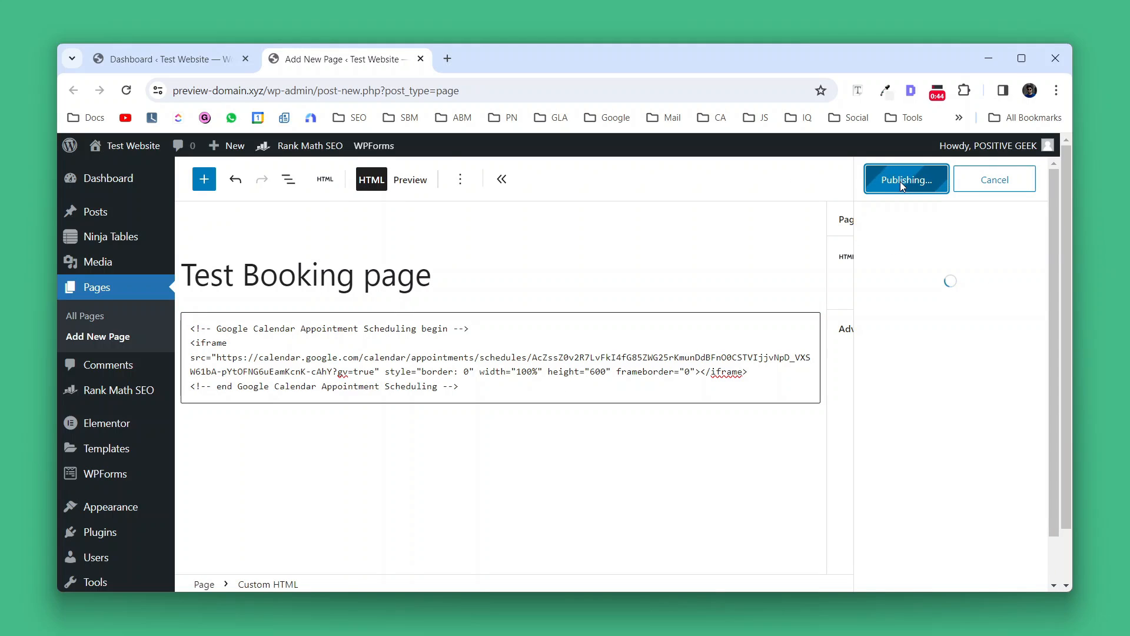